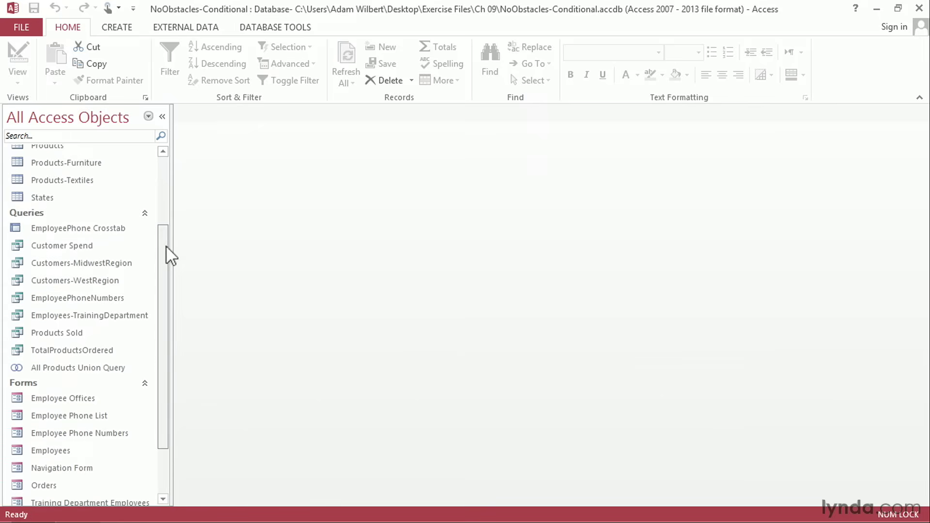
Open the Customer Spend query in Datasheet View from the Navigation Pane.
double_click(61, 245)
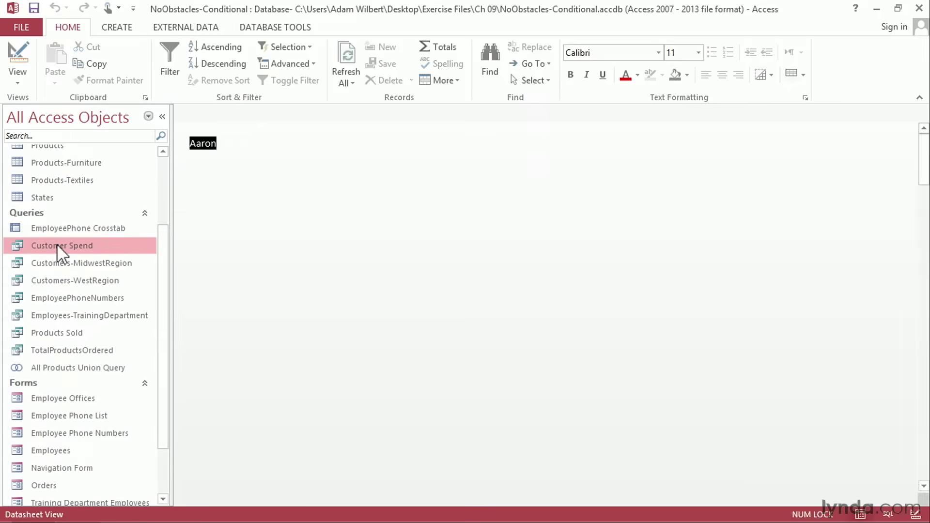
double_click(61, 245)
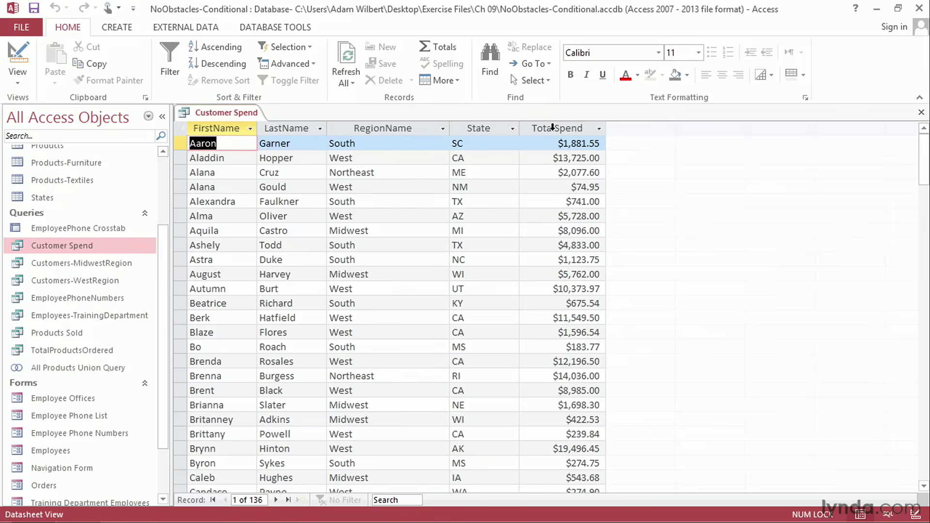
Switch the Customer Spend query to Design View to see its joined tables and TotalSpend expression.
click(17, 59)
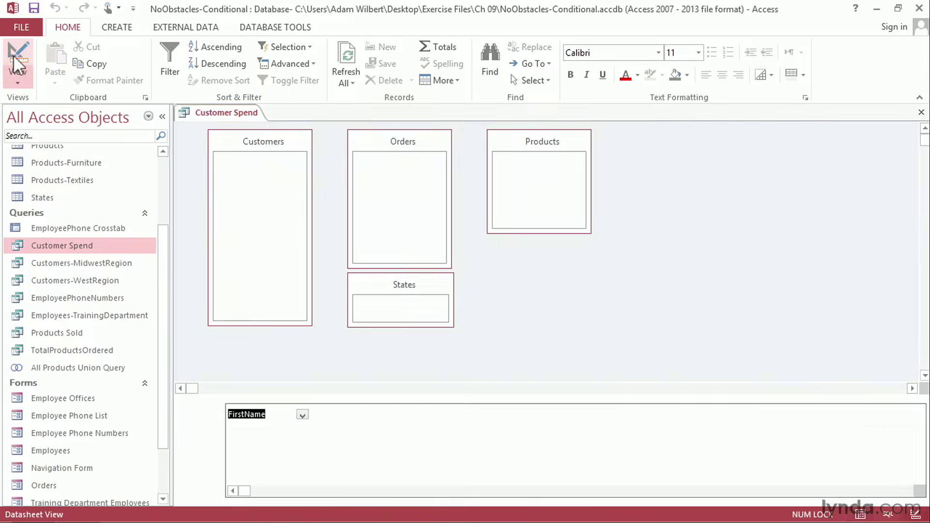
click(17, 56)
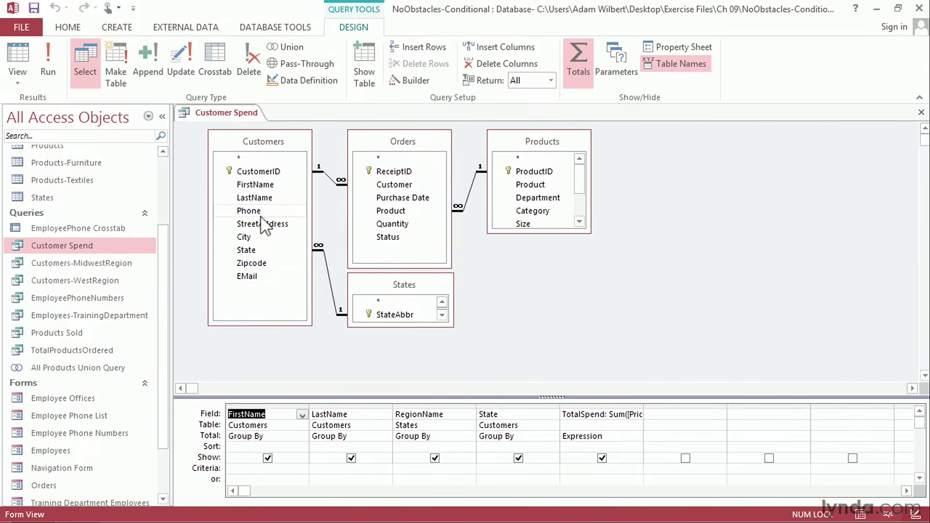
mouse_move(402, 296)
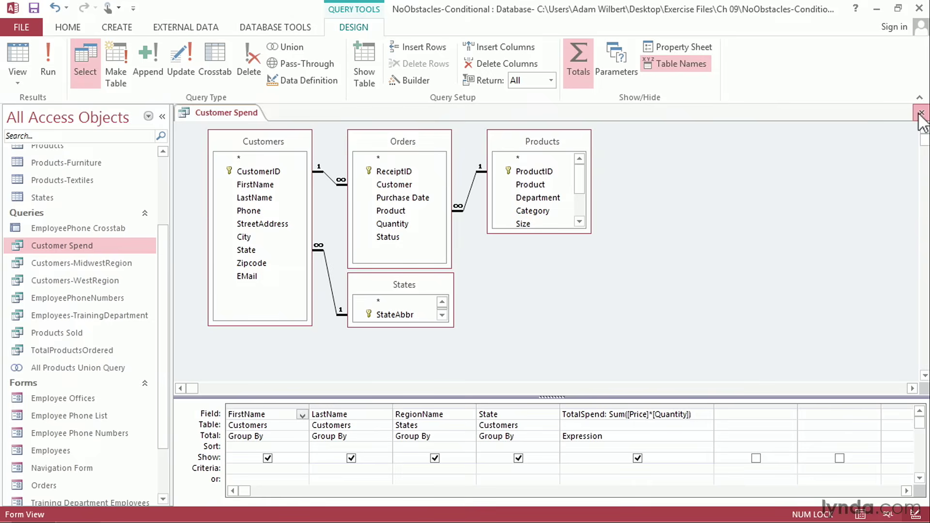
Close the Customer Spend query and go to the Create ribbon.
click(921, 113)
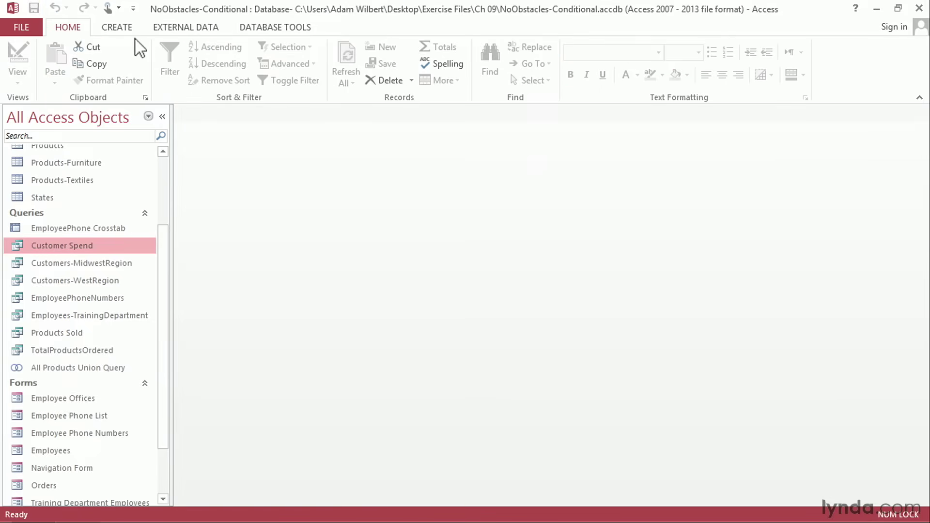
click(117, 27)
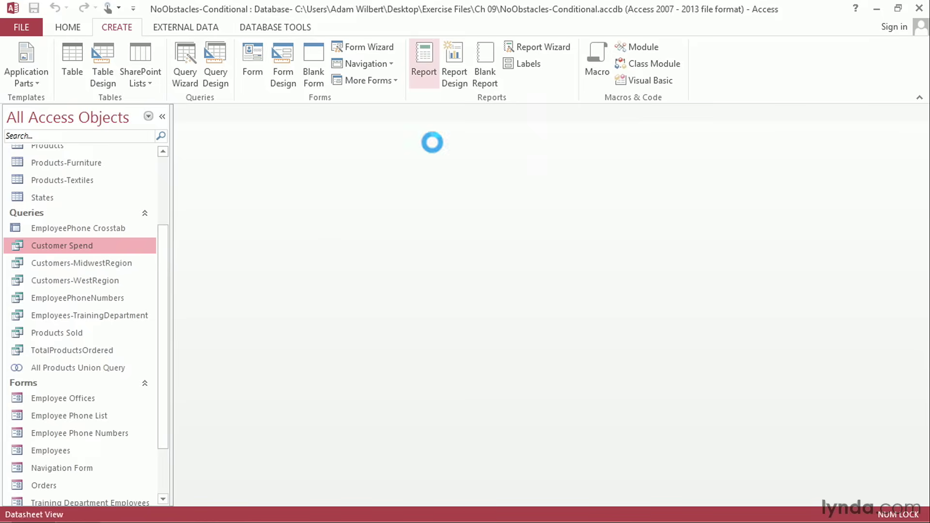
Build a quick report from Customer Spend and narrow the State column to fit its values.
click(424, 57)
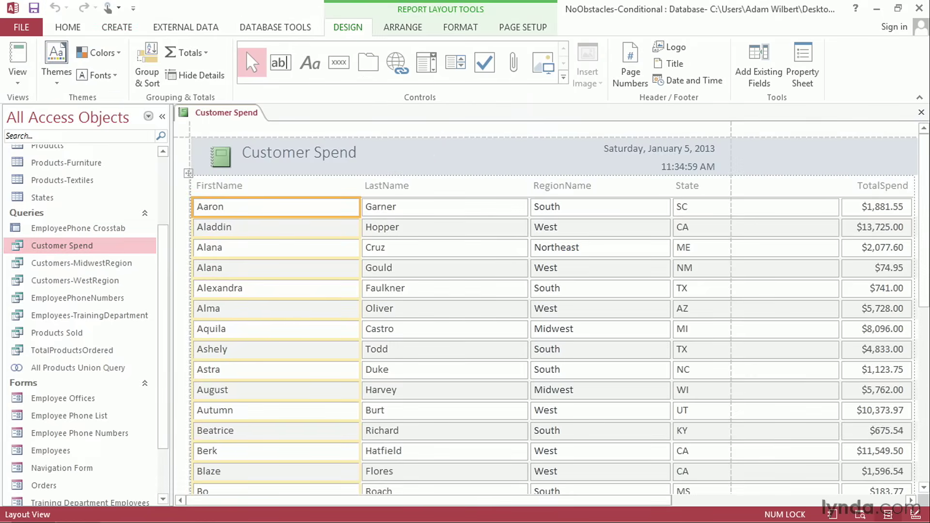
mouse_move(350, 210)
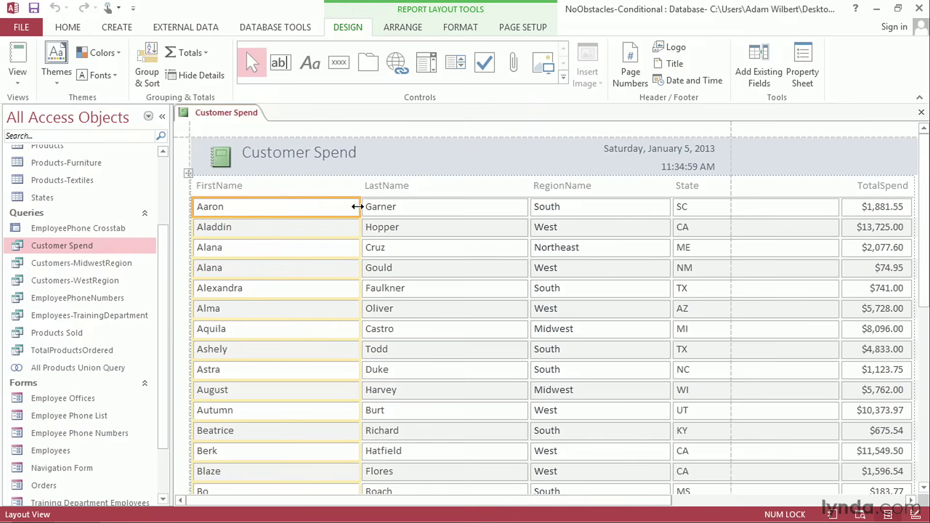
mouse_move(357, 209)
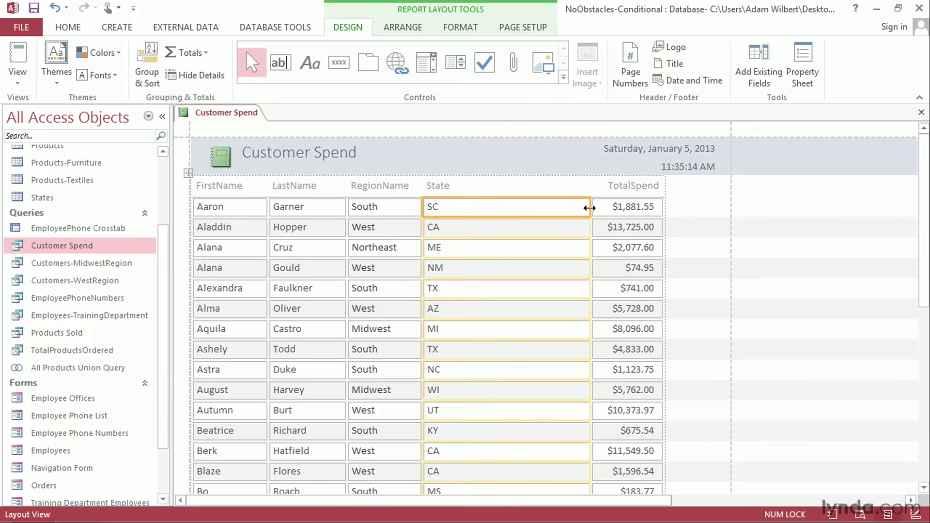
drag(590, 207, 519, 241)
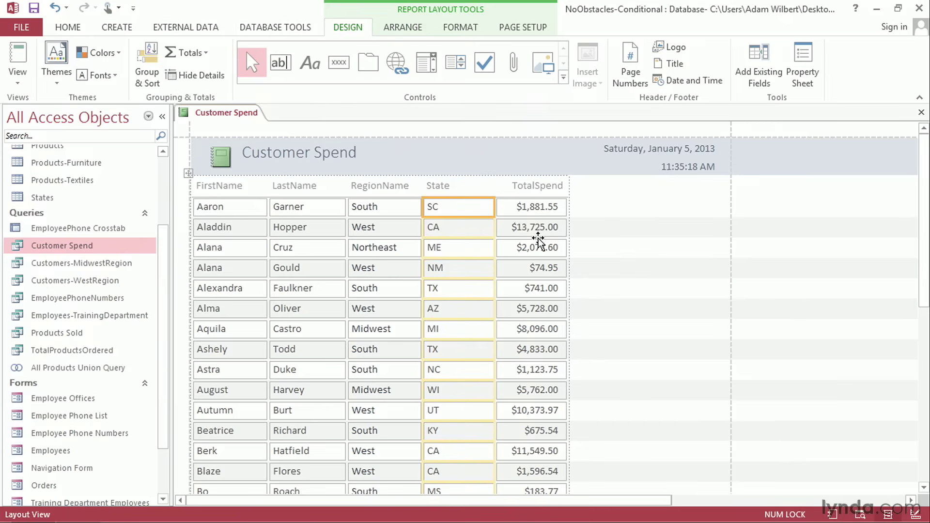
mouse_move(707, 179)
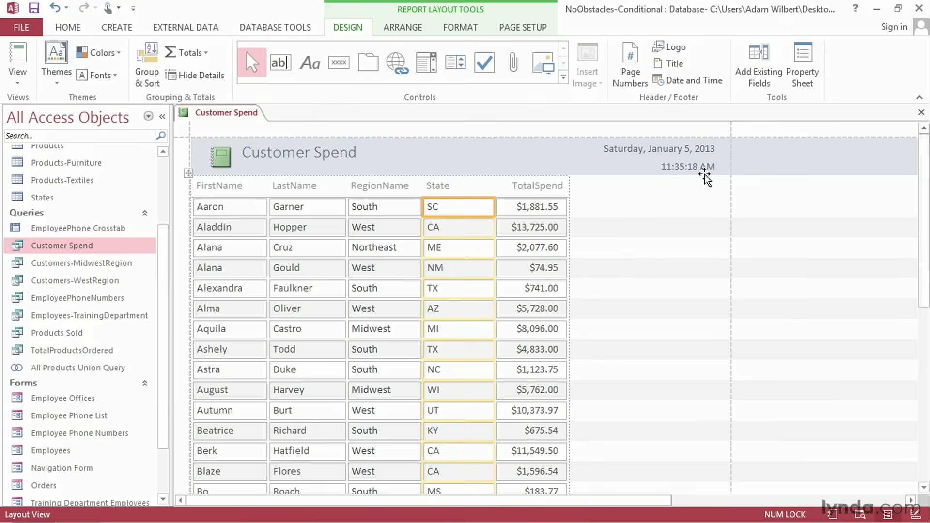
Add a second TotalSpend column to the report from the Field List.
click(758, 61)
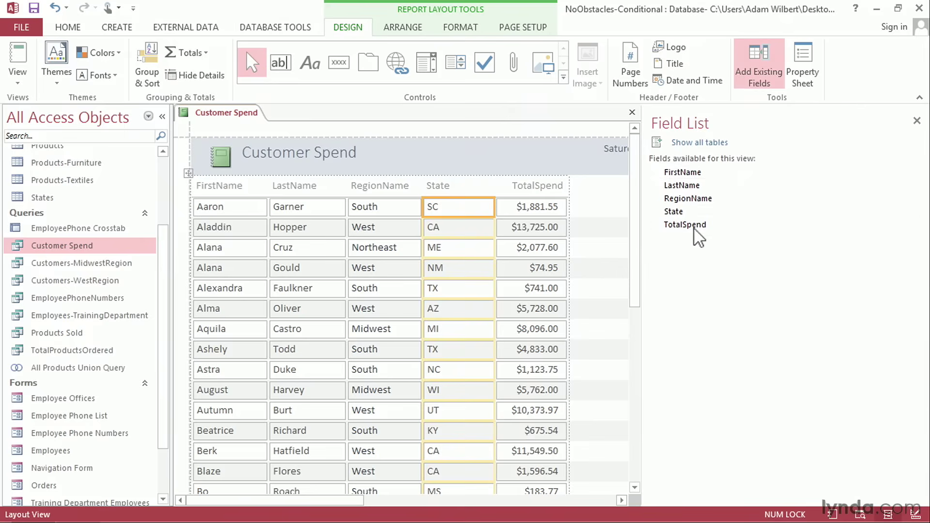
double_click(685, 224)
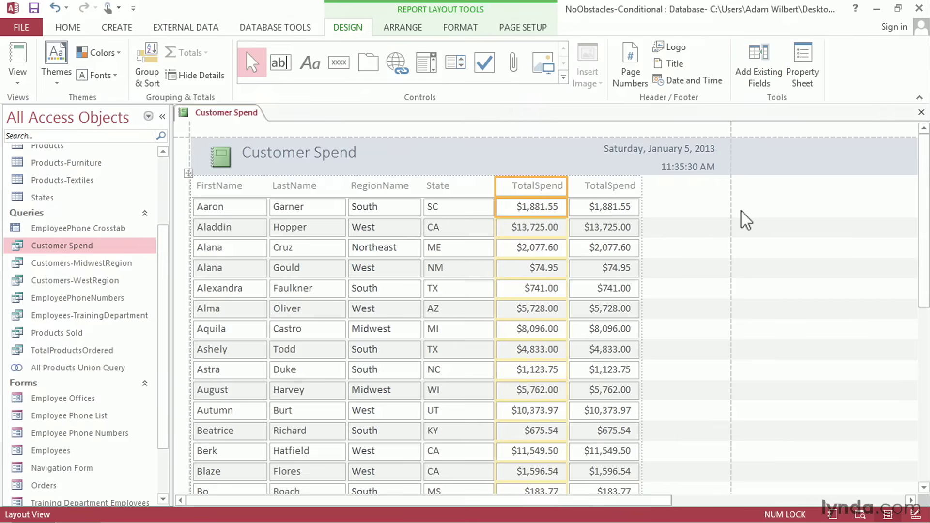
mouse_move(738, 226)
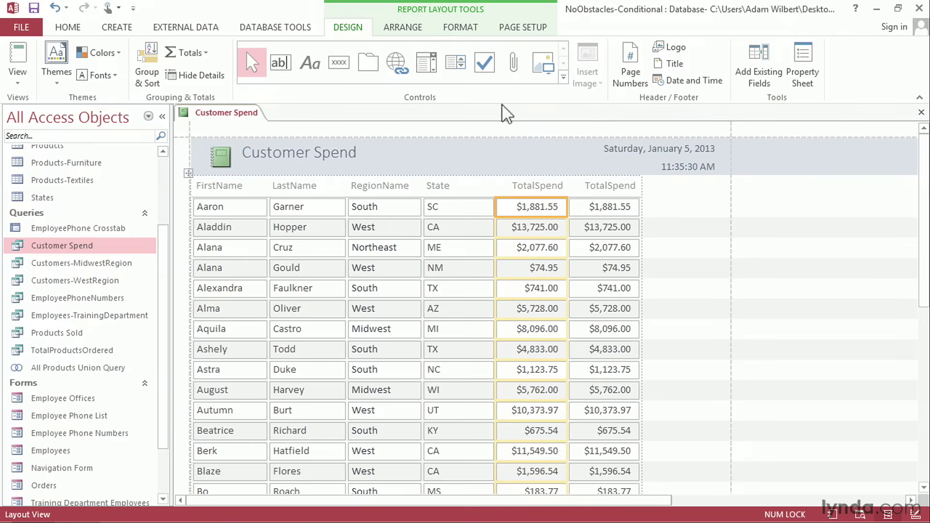
Start a new field-value conditional formatting rule for the TotalSpend column and review its comparison options.
click(459, 27)
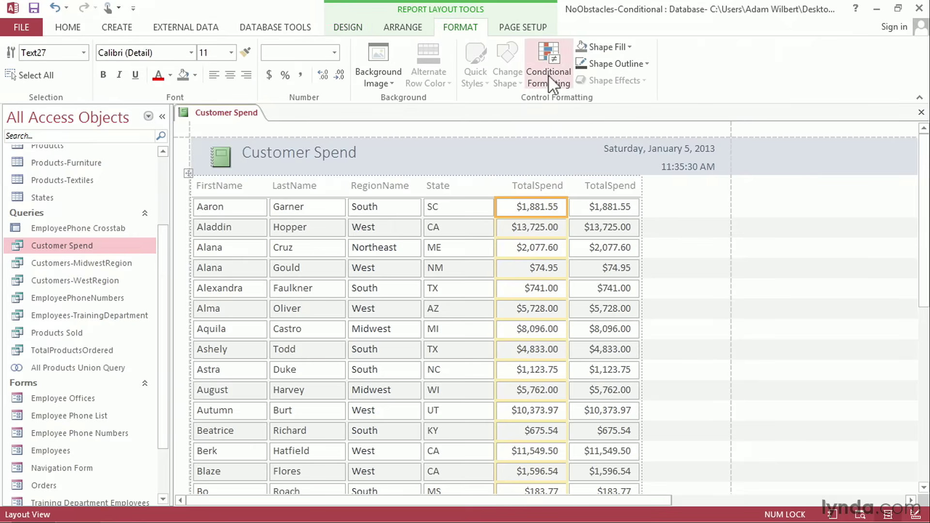
click(548, 64)
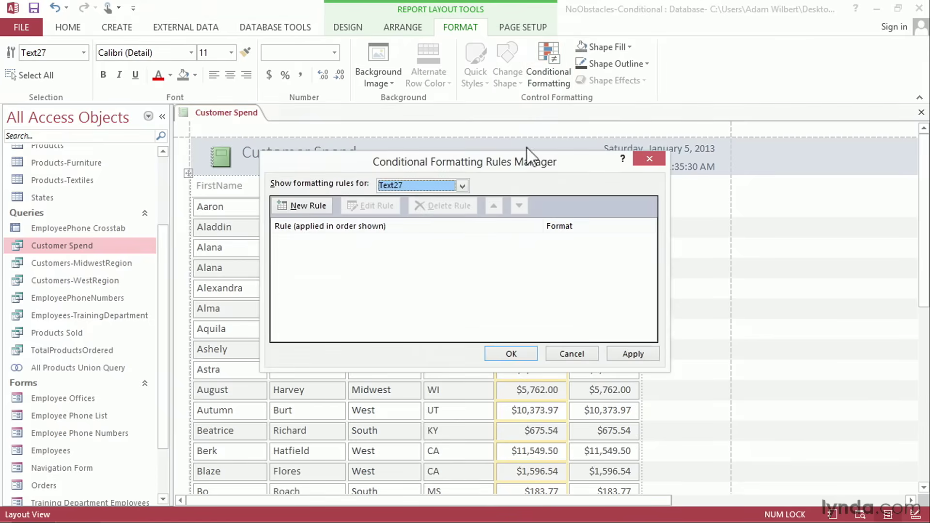
mouse_move(475, 285)
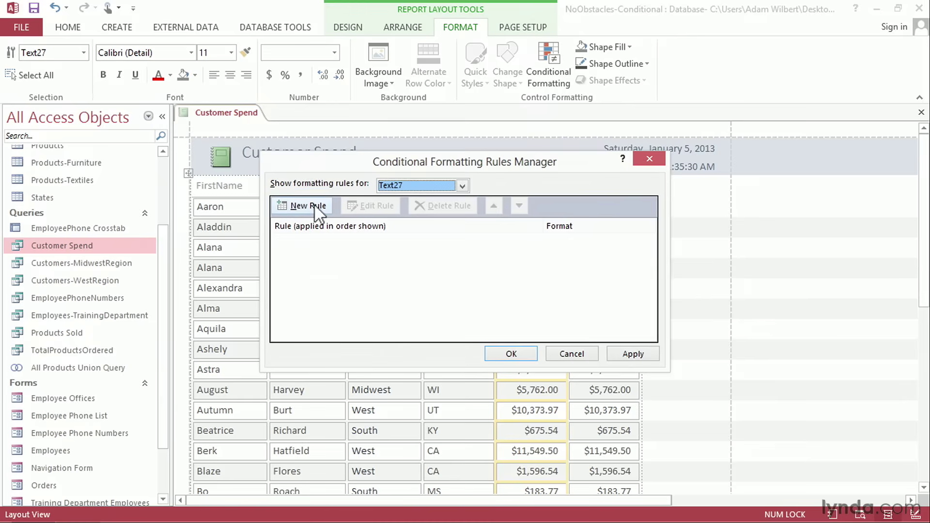
click(302, 206)
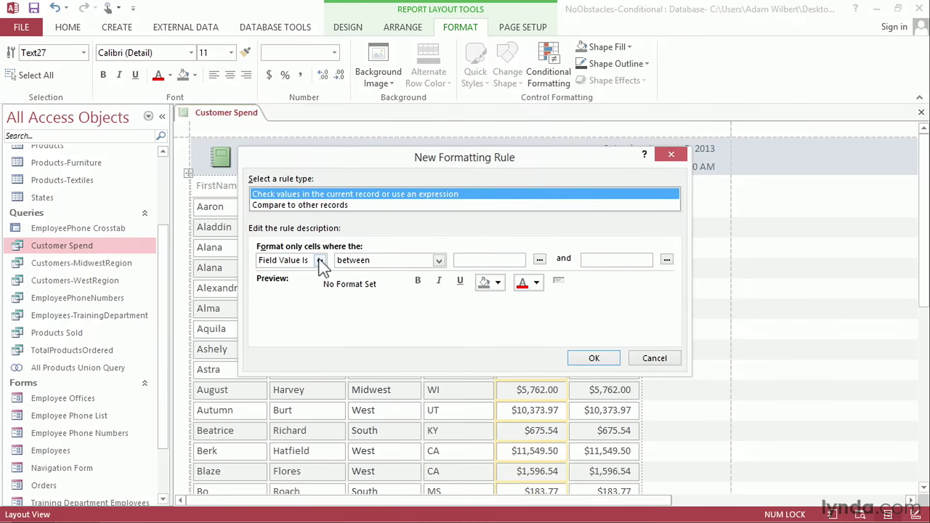
click(320, 261)
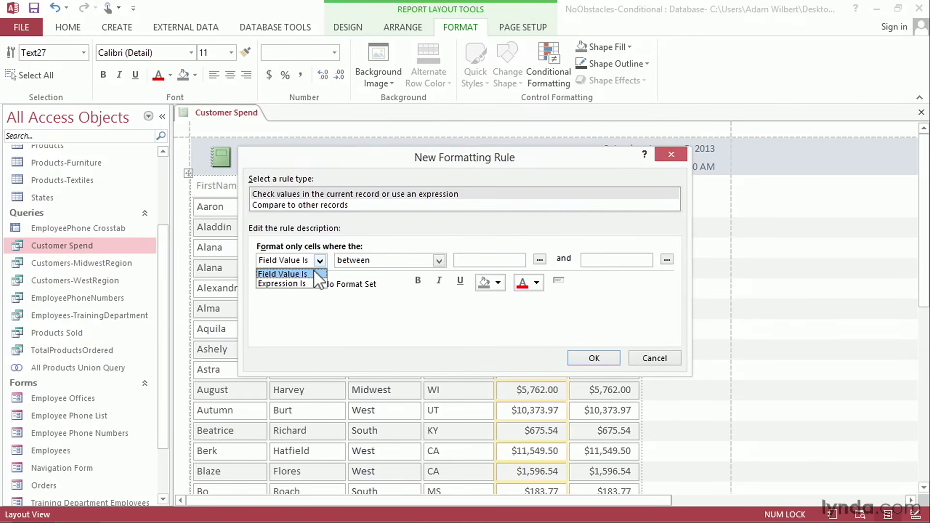
click(439, 260)
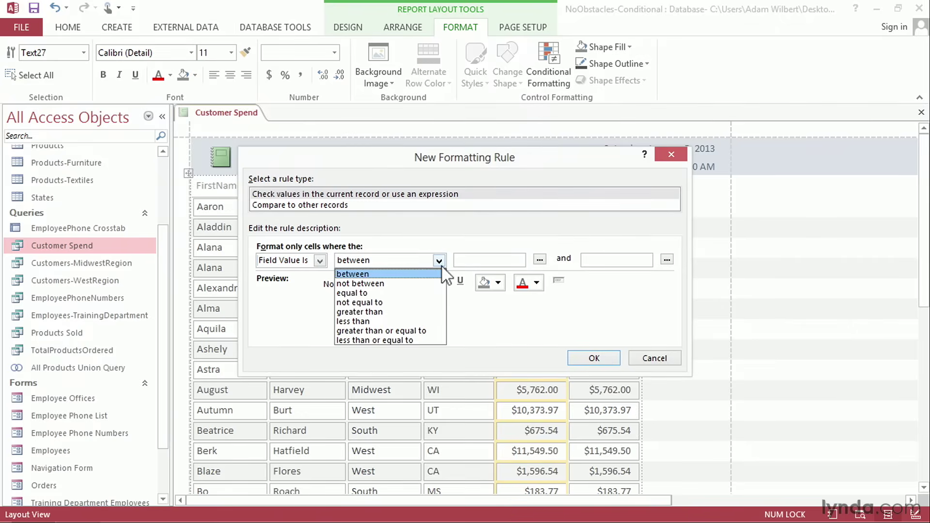
mouse_move(446, 274)
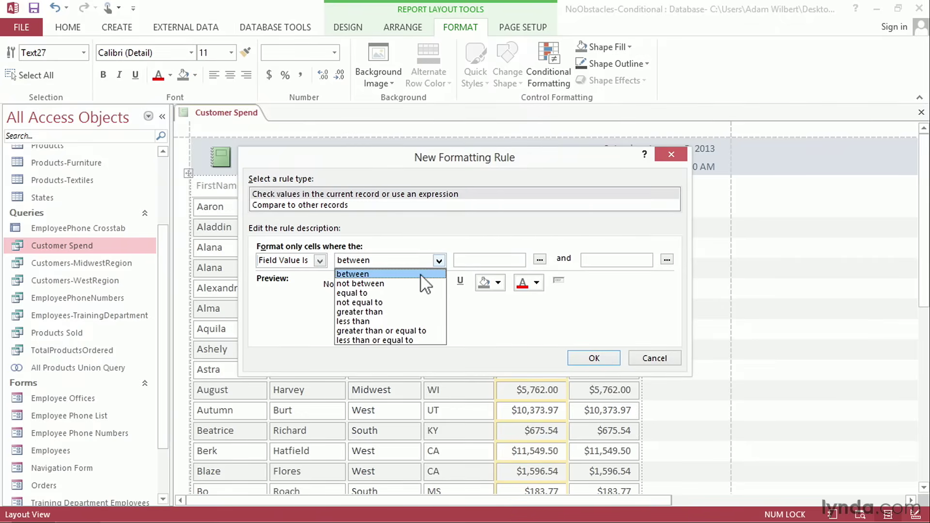
mouse_move(408, 284)
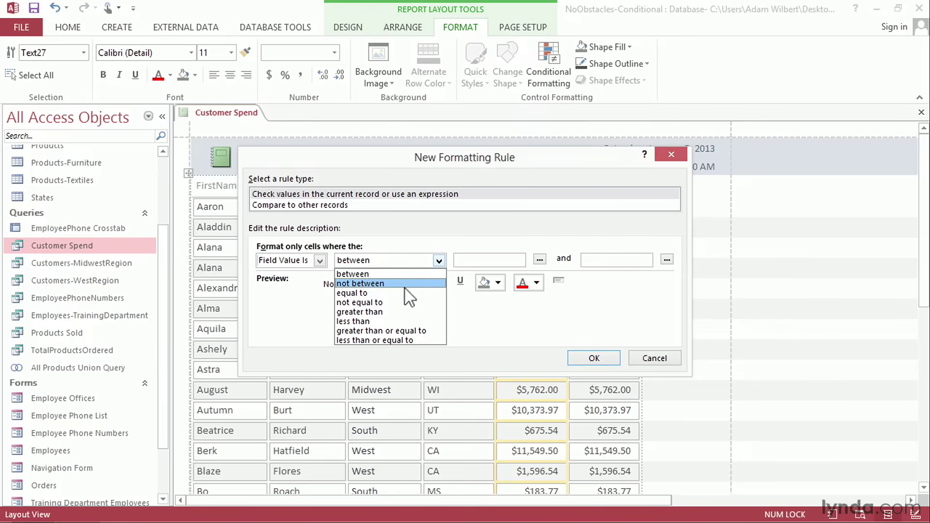
mouse_move(409, 302)
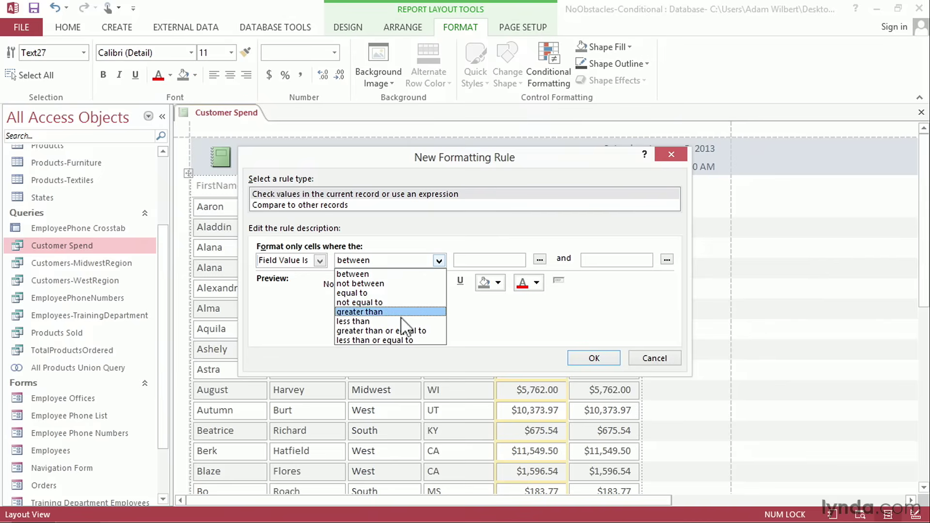
mouse_move(352, 321)
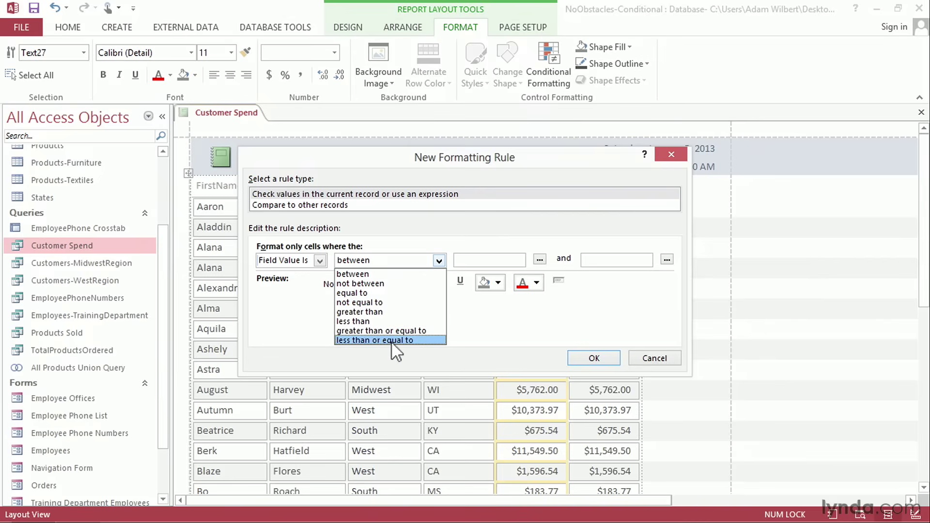
mouse_move(383, 330)
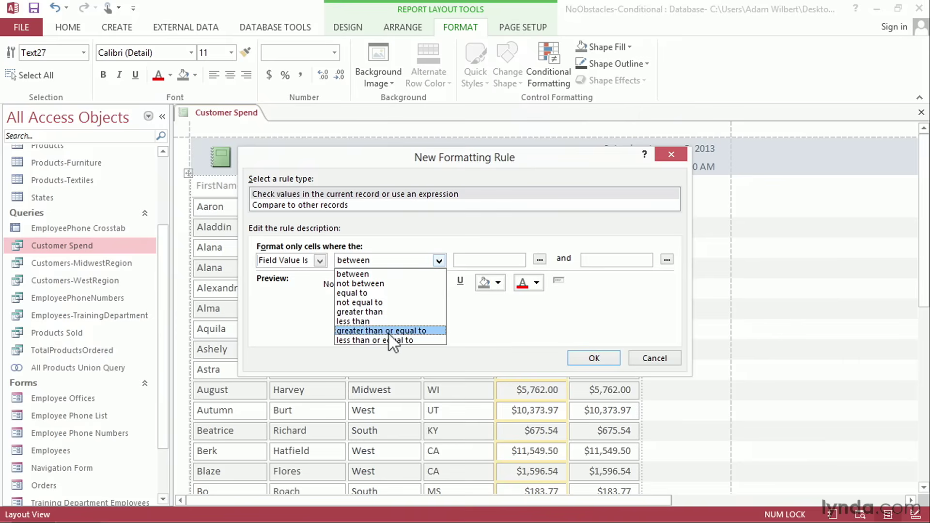
Set the rule to 10000 with bold text on a pale green background and apply it.
click(384, 330)
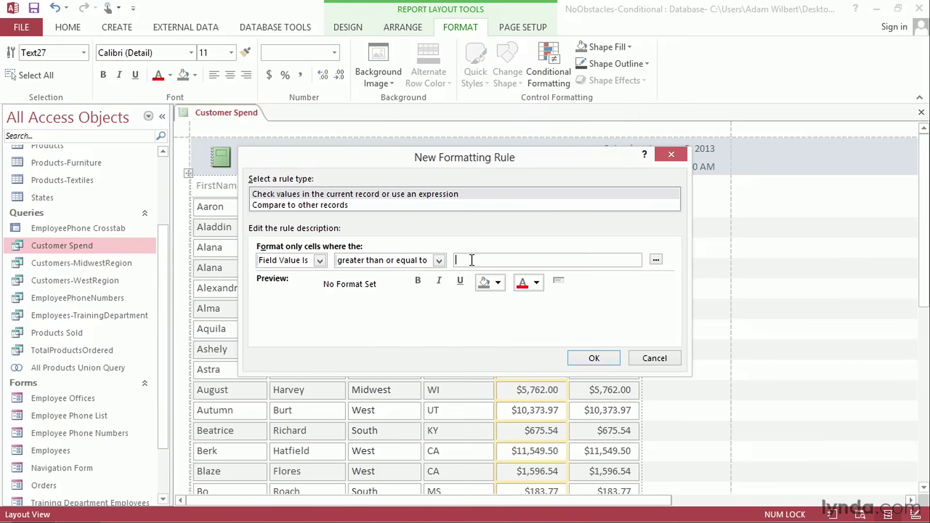
text(10000)
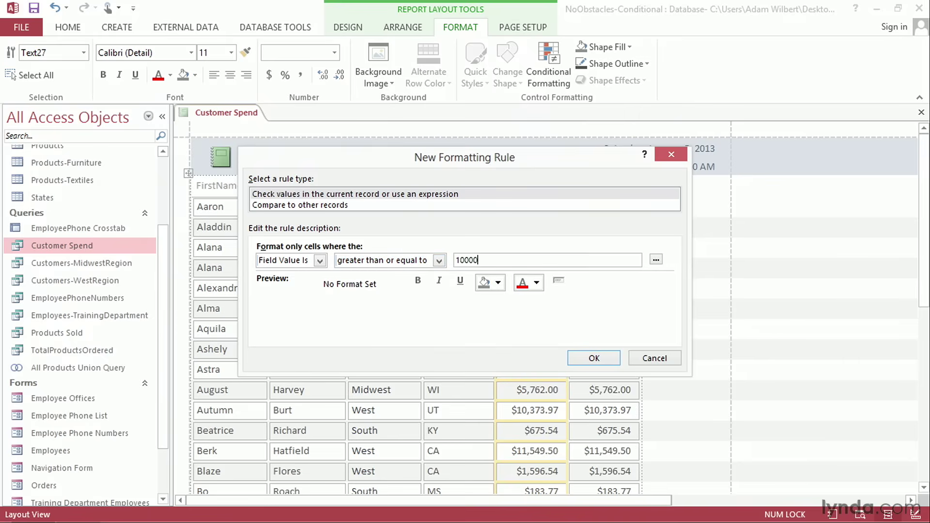
mouse_move(541, 275)
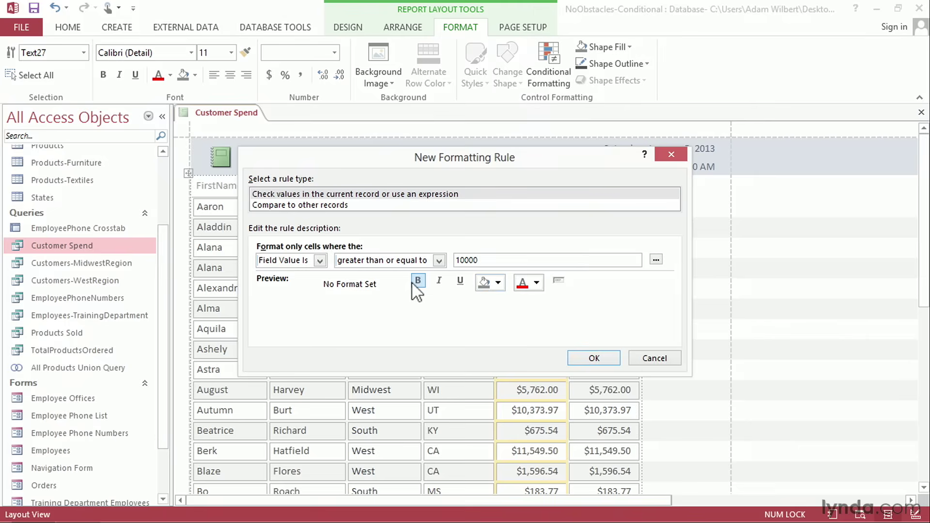
click(418, 280)
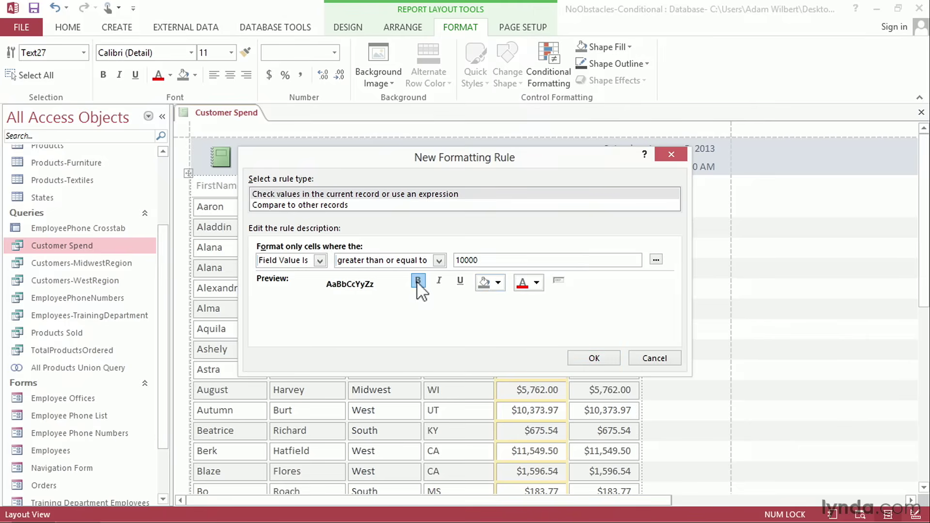
click(498, 282)
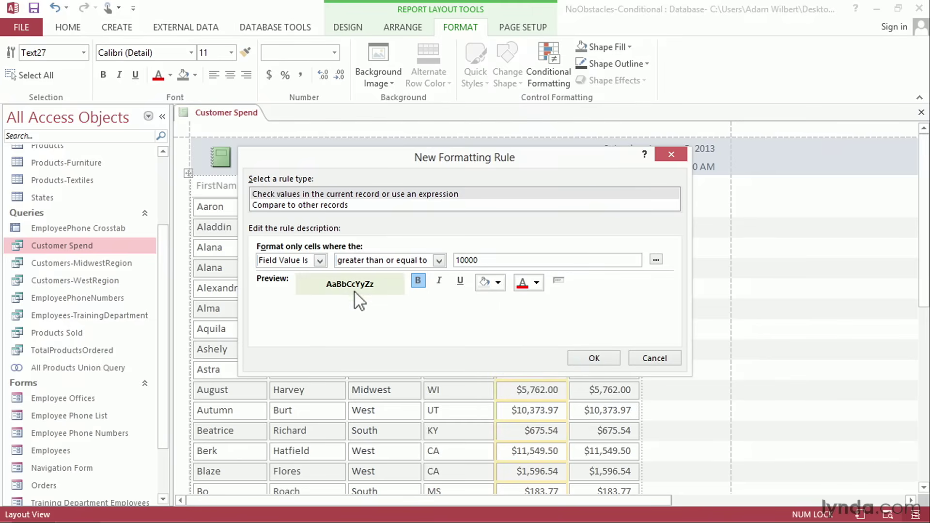
click(593, 357)
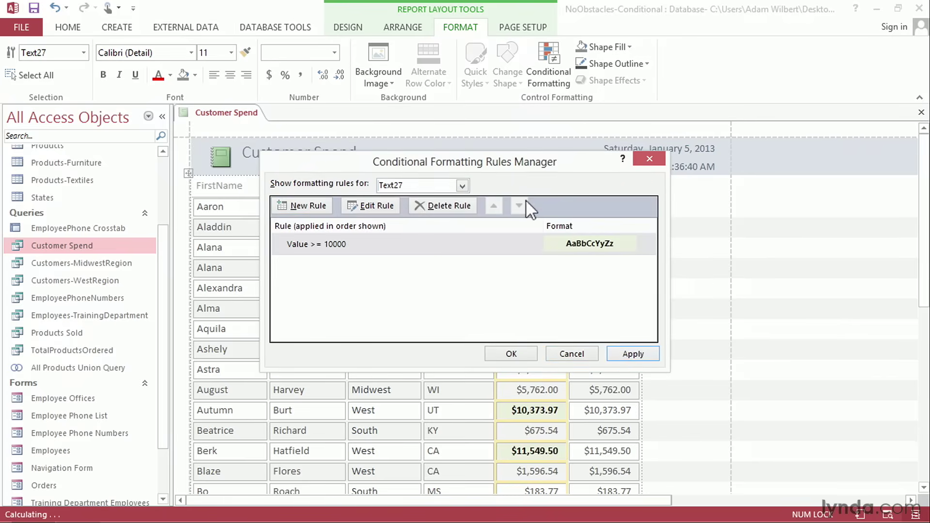
drag(464, 161, 686, 47)
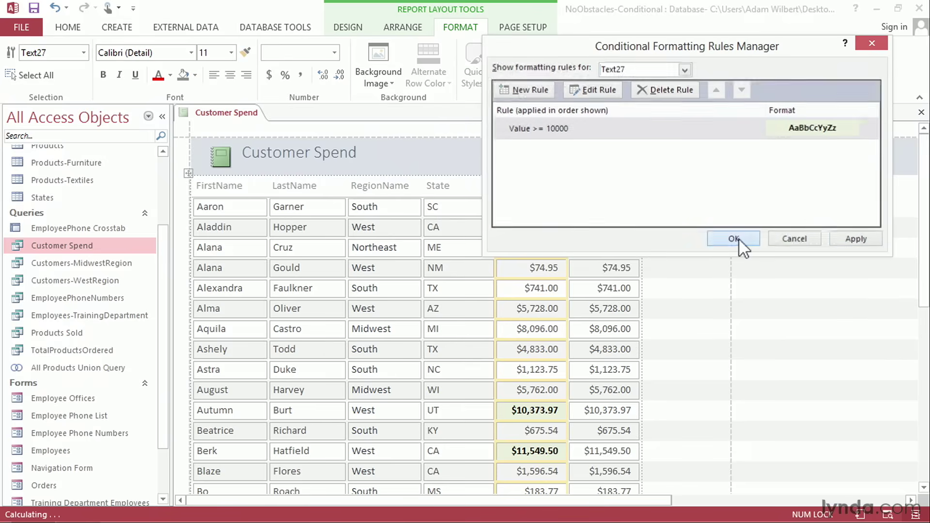
click(733, 239)
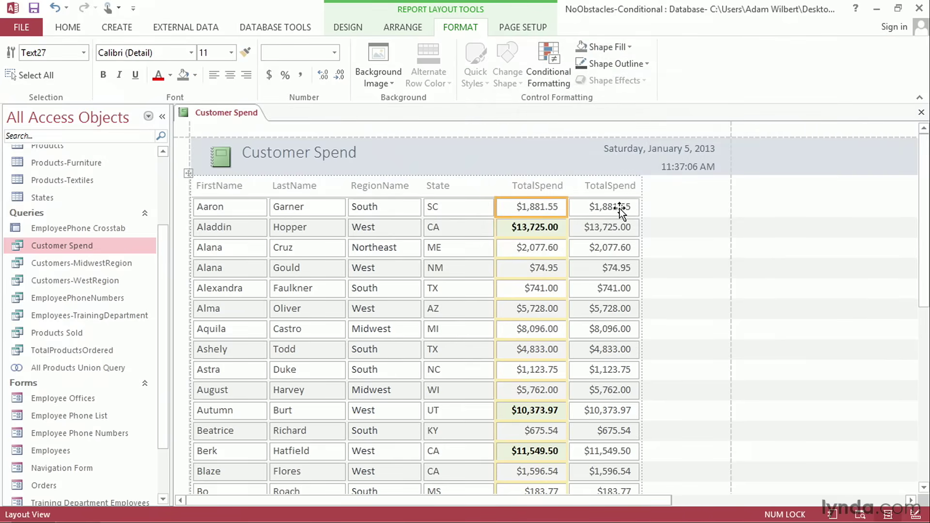
Start a compare-to-other-records rule for the second TotalSpend column.
click(603, 207)
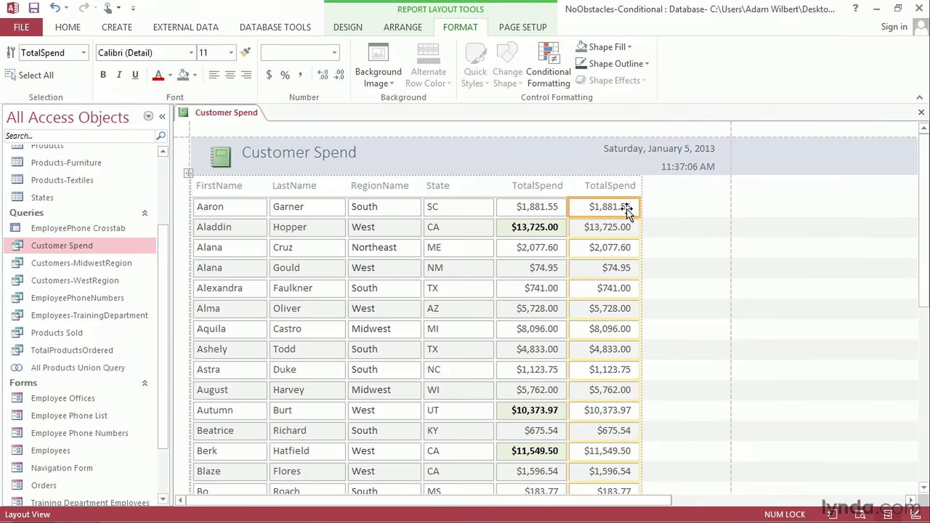
mouse_move(604, 215)
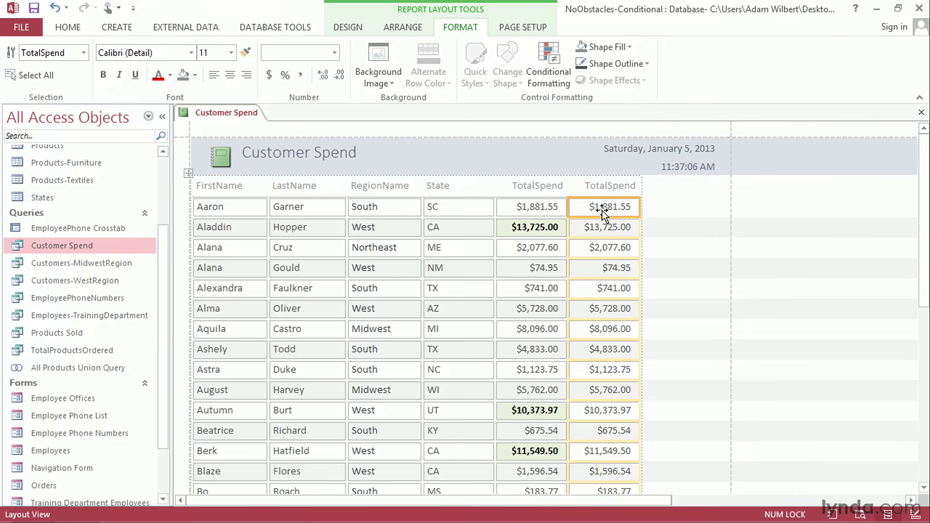
click(548, 65)
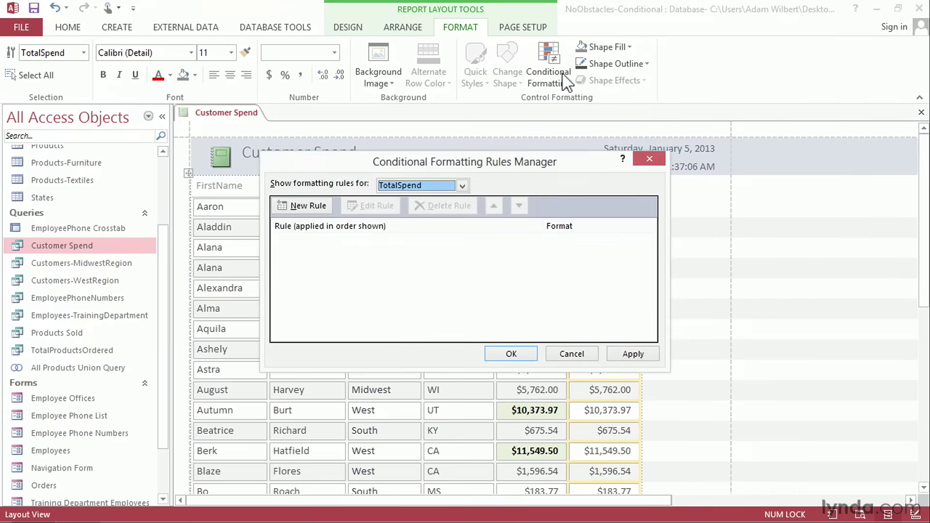
click(308, 206)
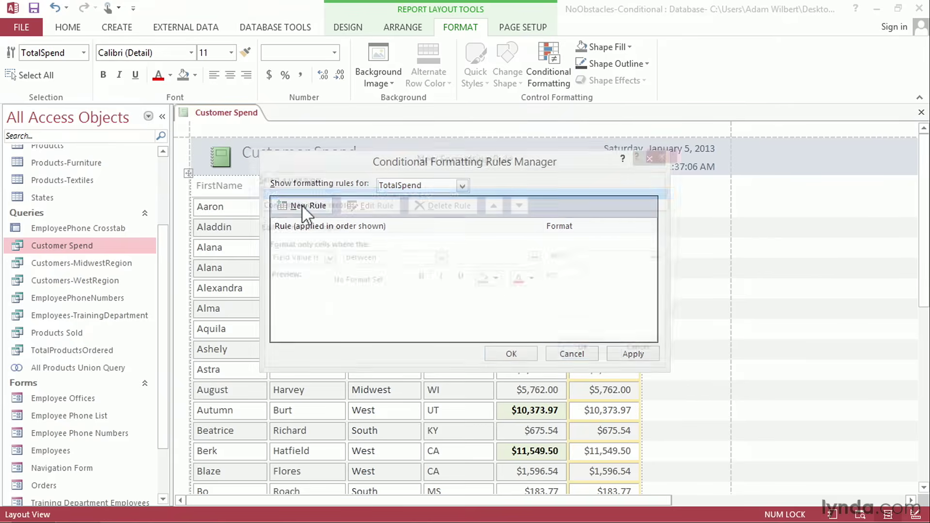
click(307, 205)
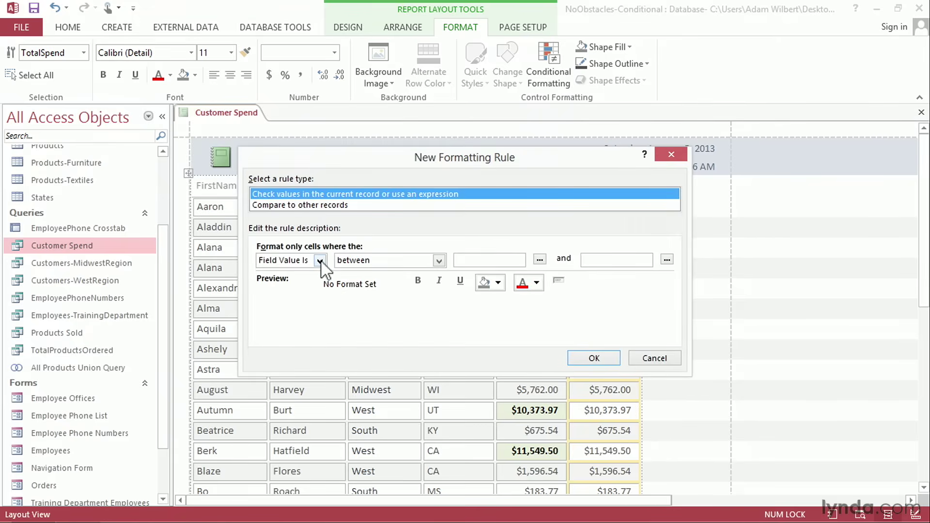
click(301, 205)
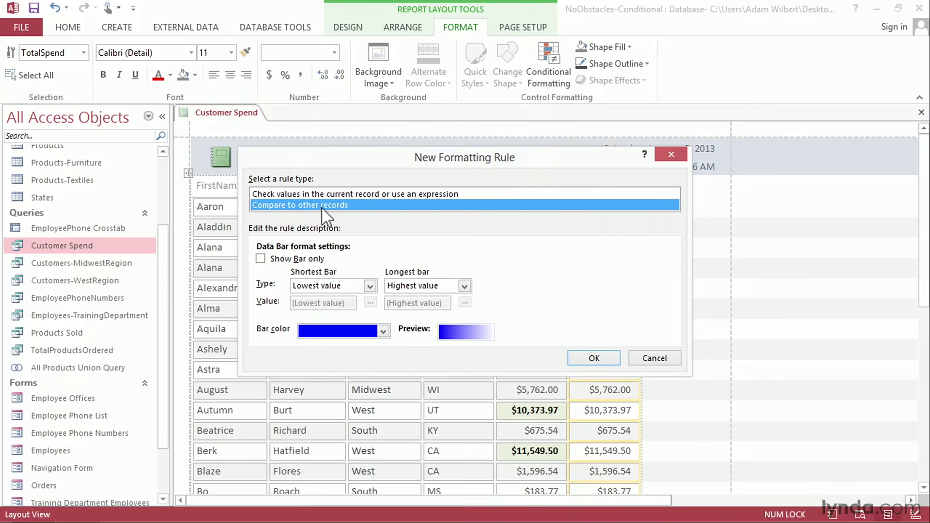
Make it a bars-only green data bar scaled from lowest to highest value and confirm the rule.
click(261, 259)
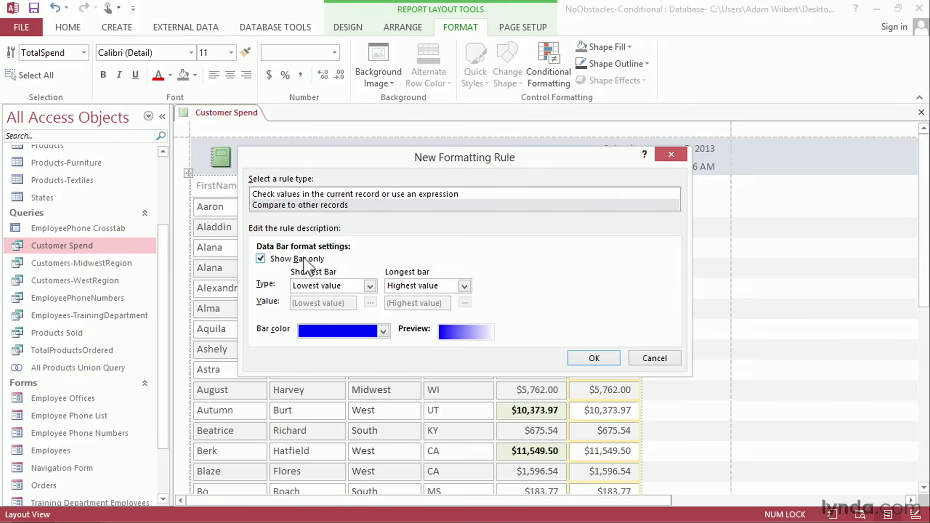
mouse_move(622, 400)
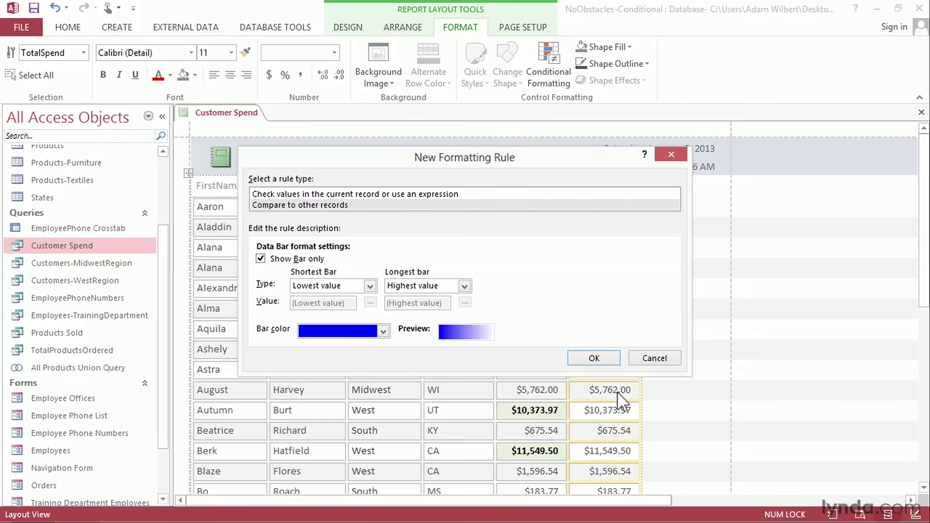
click(383, 330)
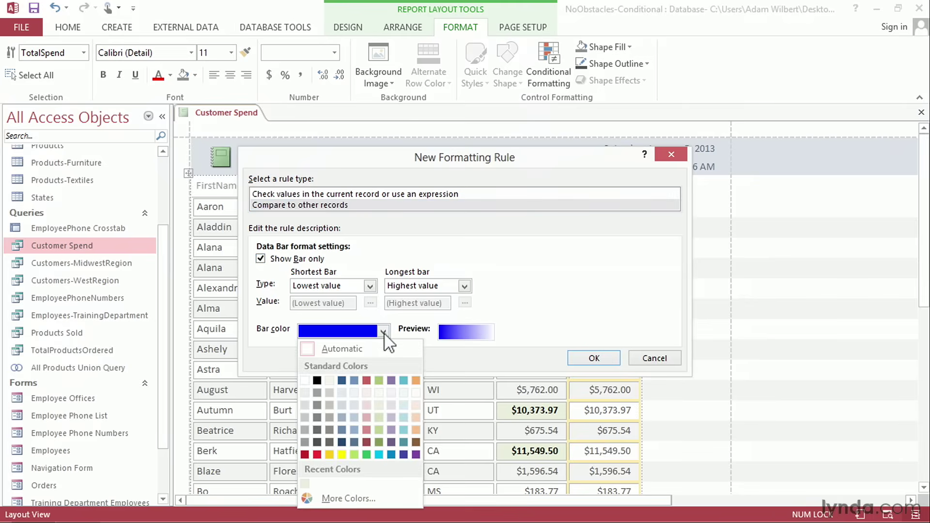
mouse_move(379, 441)
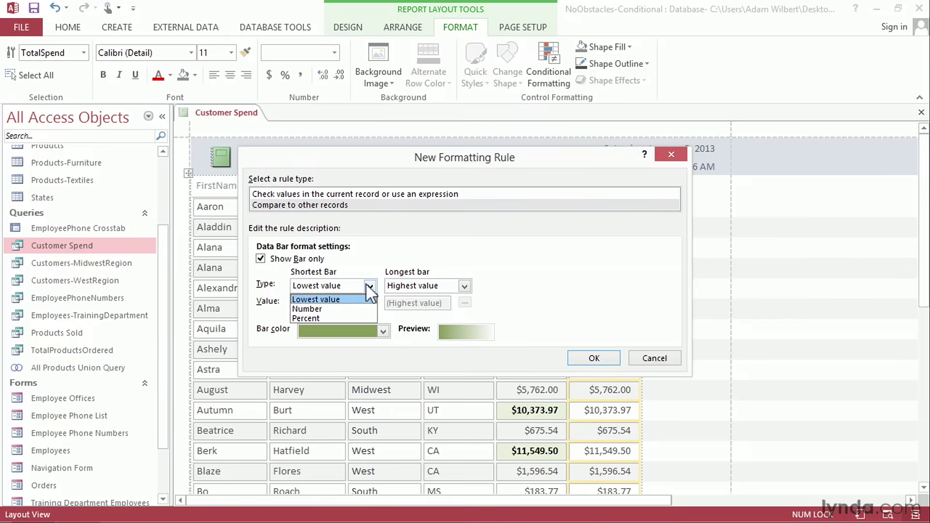
mouse_move(349, 306)
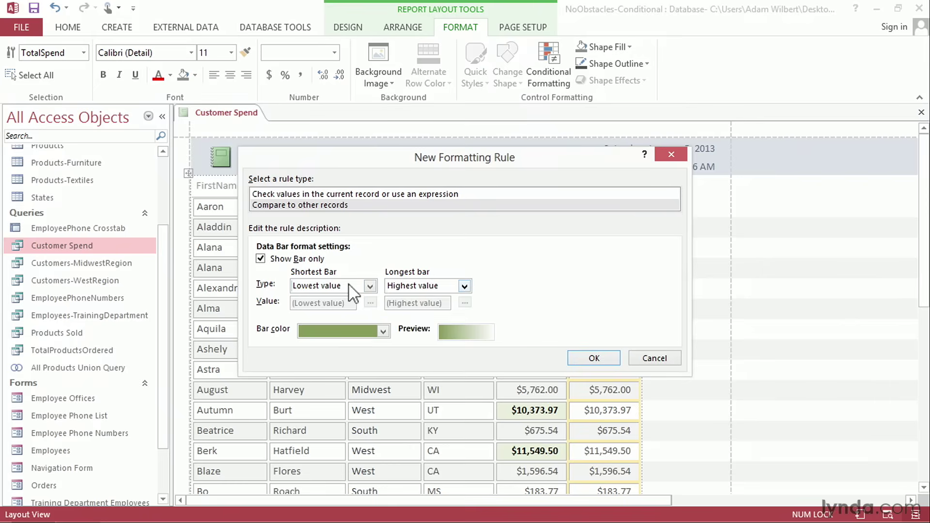
click(422, 286)
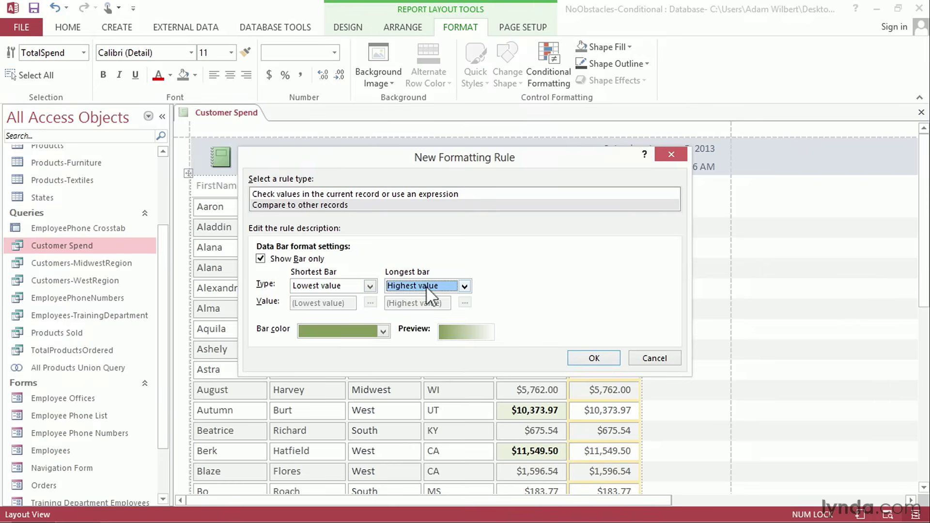
click(593, 357)
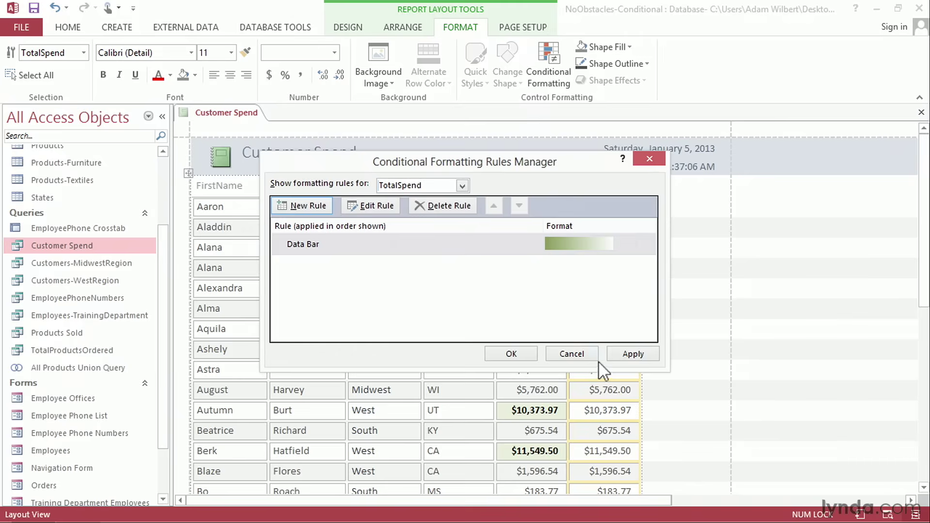
Apply the data bar rule so the second TotalSpend column shows green bars, then close the Rules Manager.
click(511, 353)
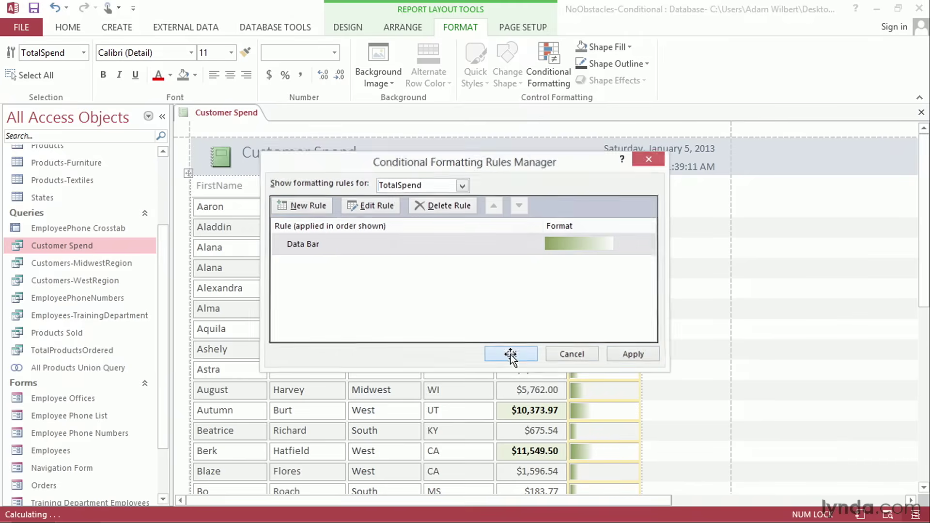
click(510, 354)
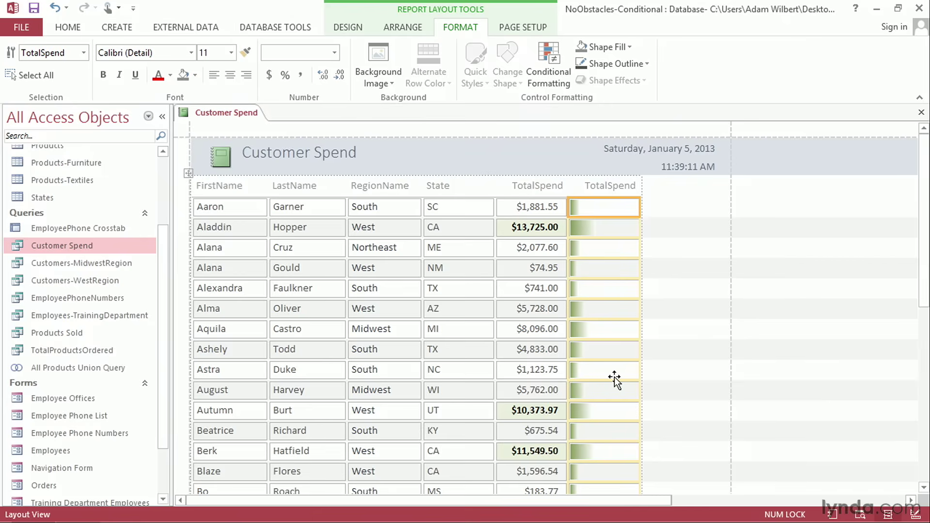
mouse_move(583, 316)
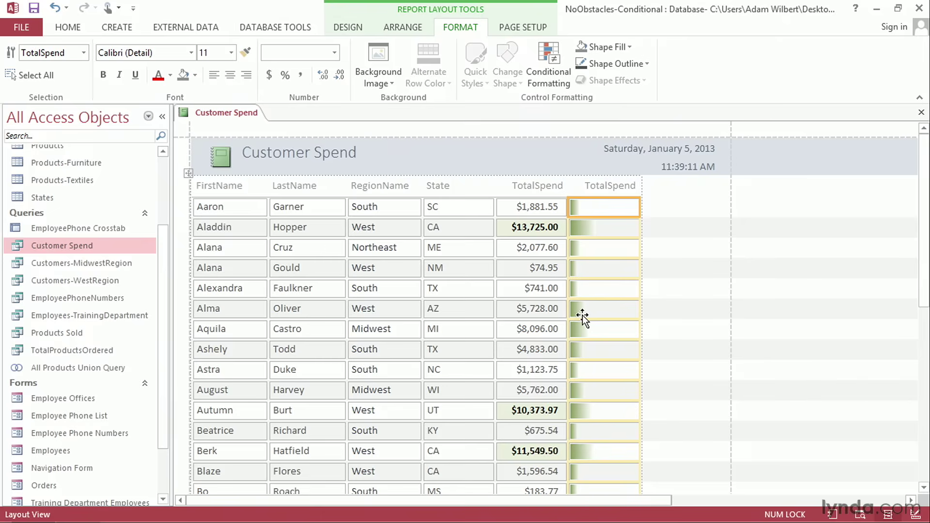
mouse_move(621, 100)
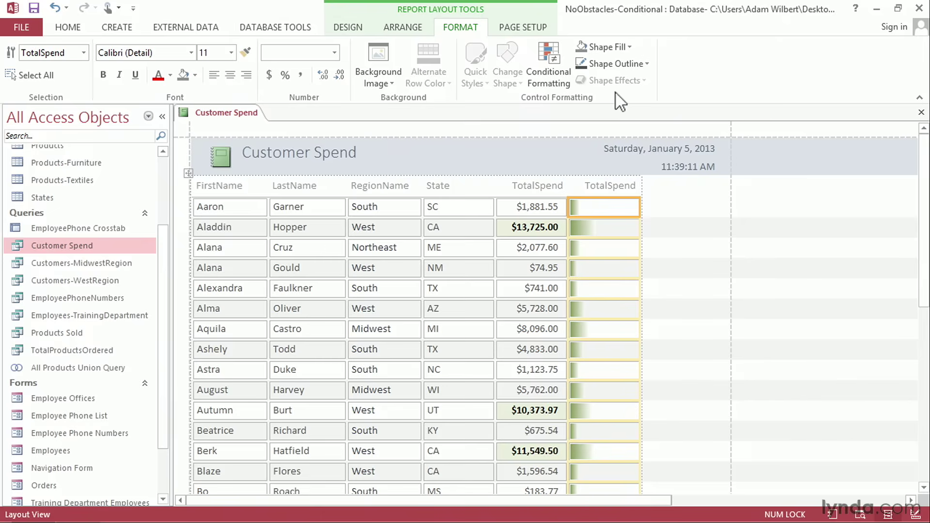
Fill the data bar column's cells with dark gray and select Colby's TotalSpend value to check it.
click(603, 47)
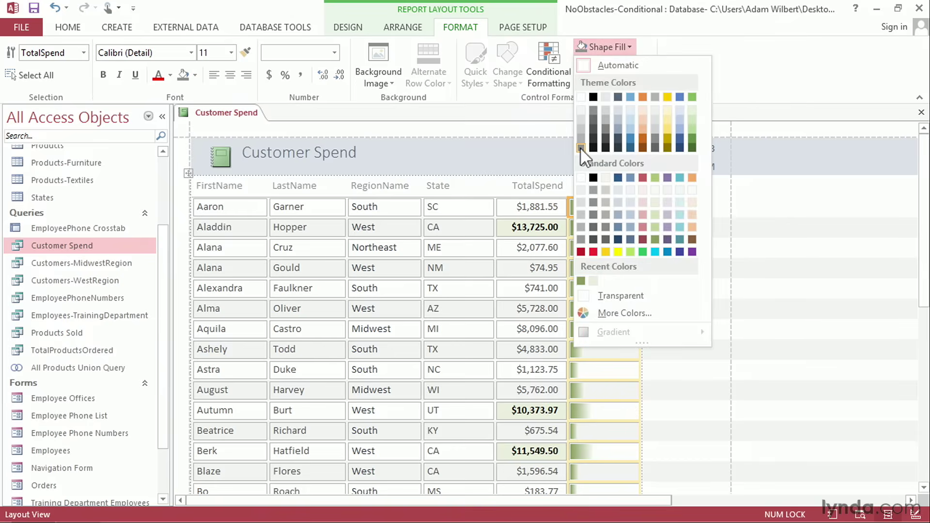
click(581, 149)
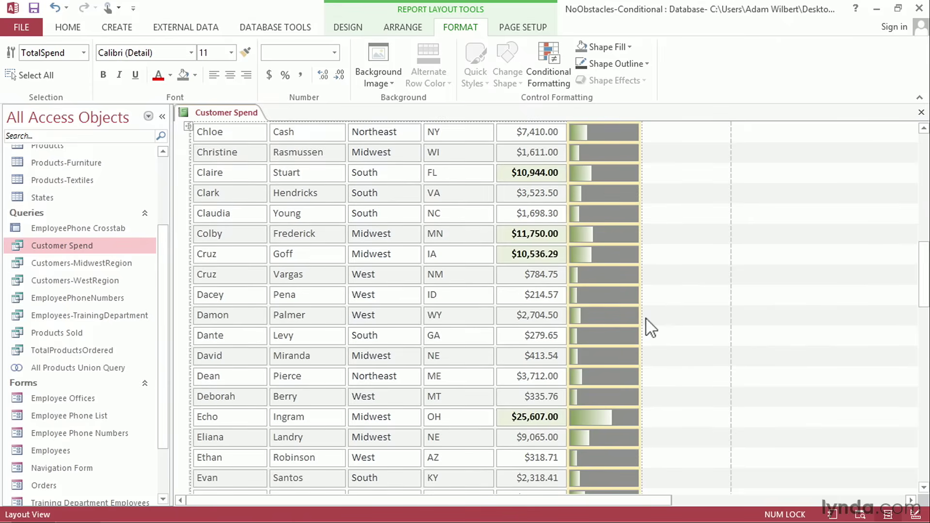
click(531, 234)
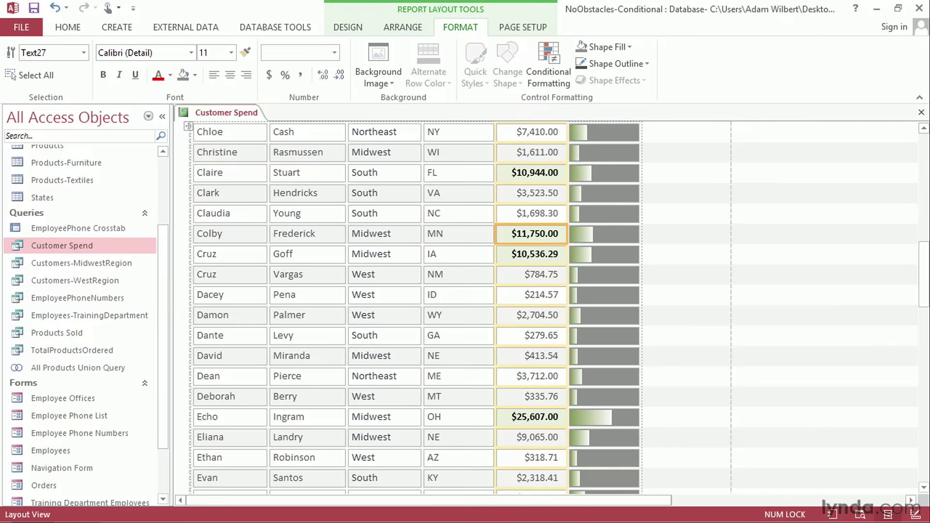
mouse_move(530, 241)
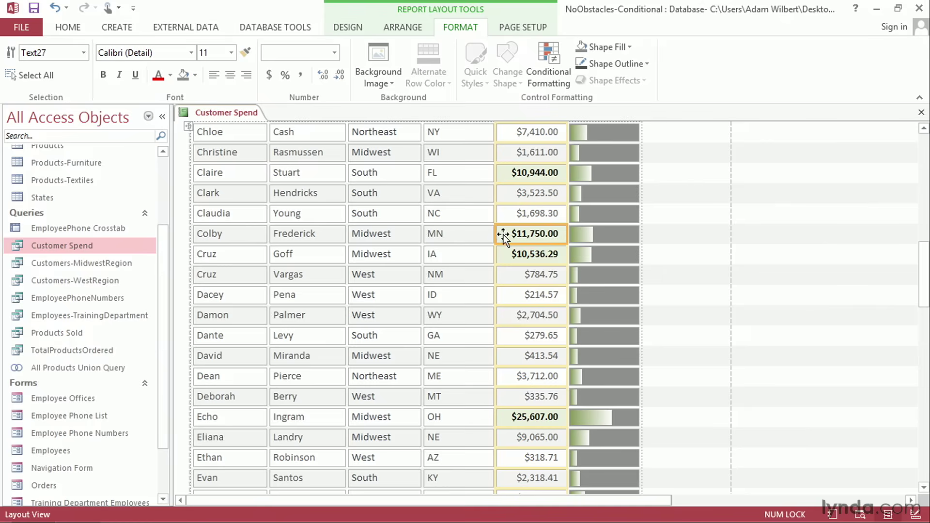
Bring up Conditional Formatting for the State, FirstName, LastName and RegionName fields together.
click(459, 234)
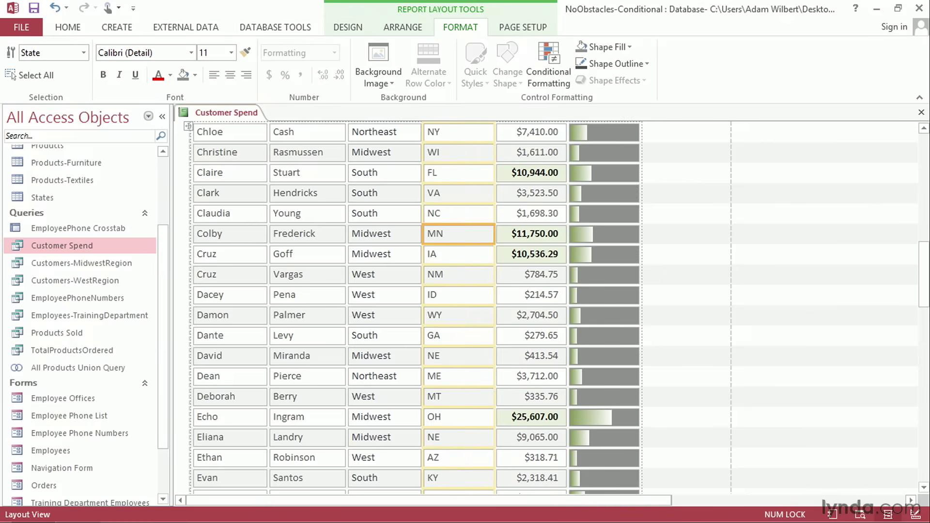
mouse_move(299, 240)
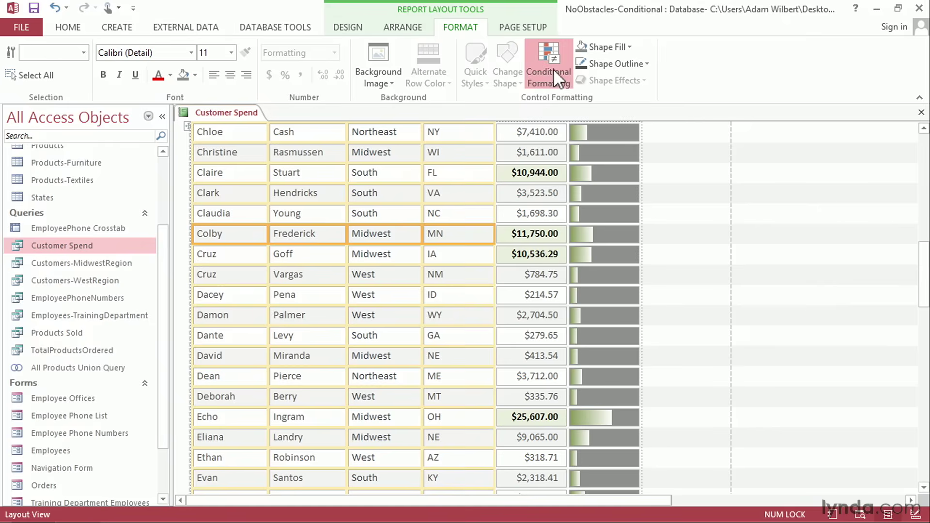
click(548, 64)
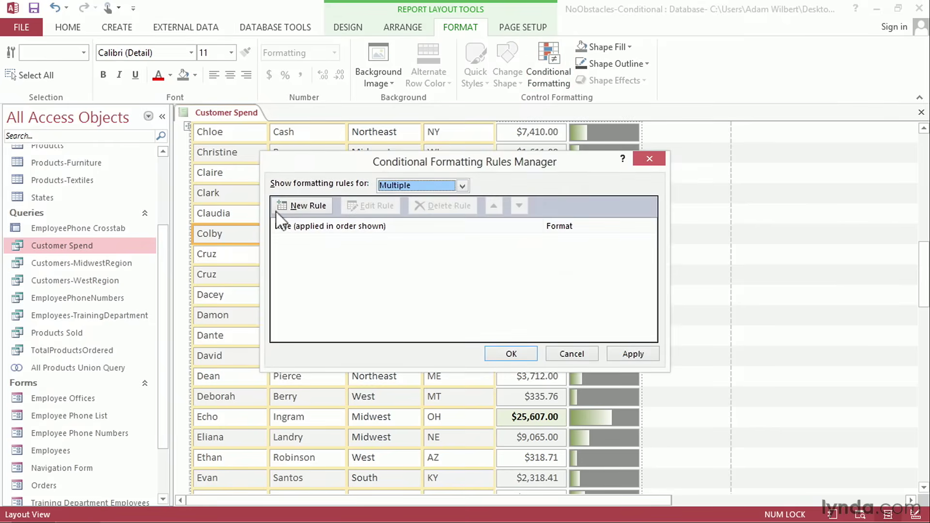
Create a new rule with the expression [TotalSpend]>10000.
click(303, 205)
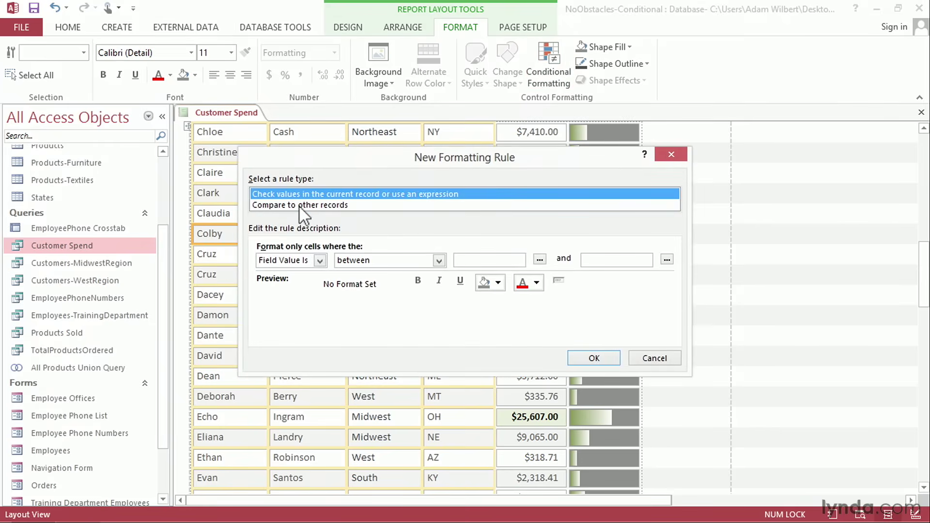
mouse_move(324, 272)
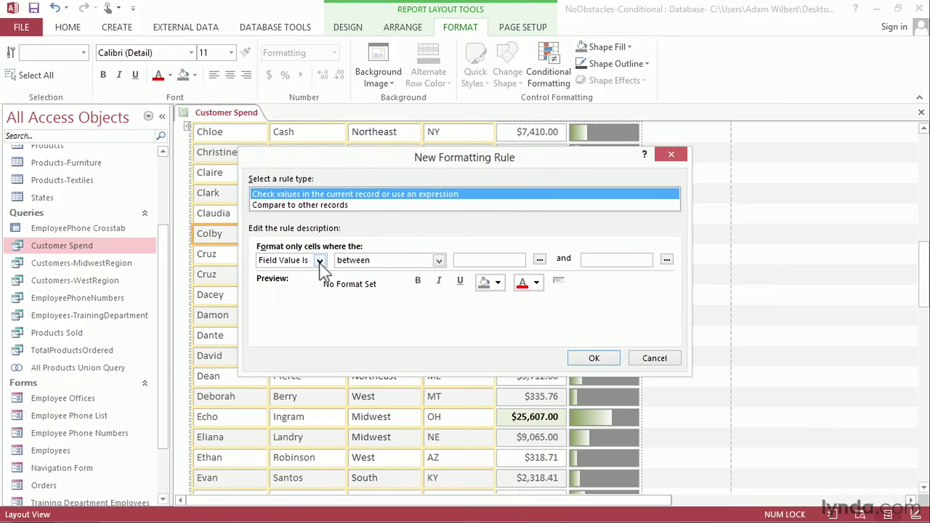
click(319, 259)
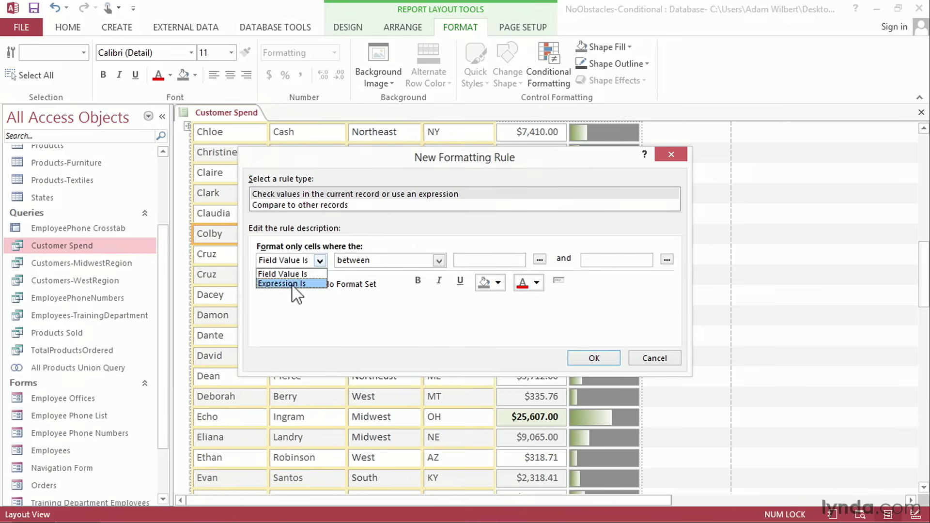
click(291, 284)
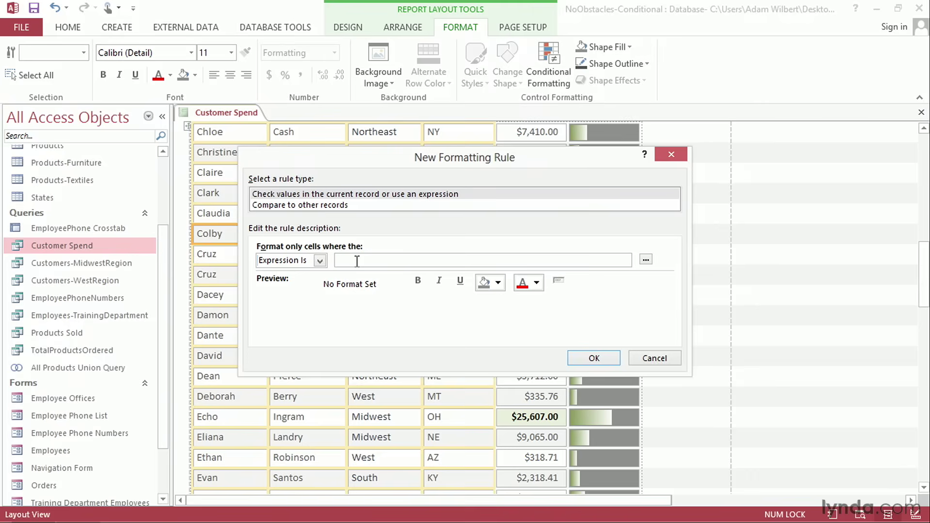
text([)
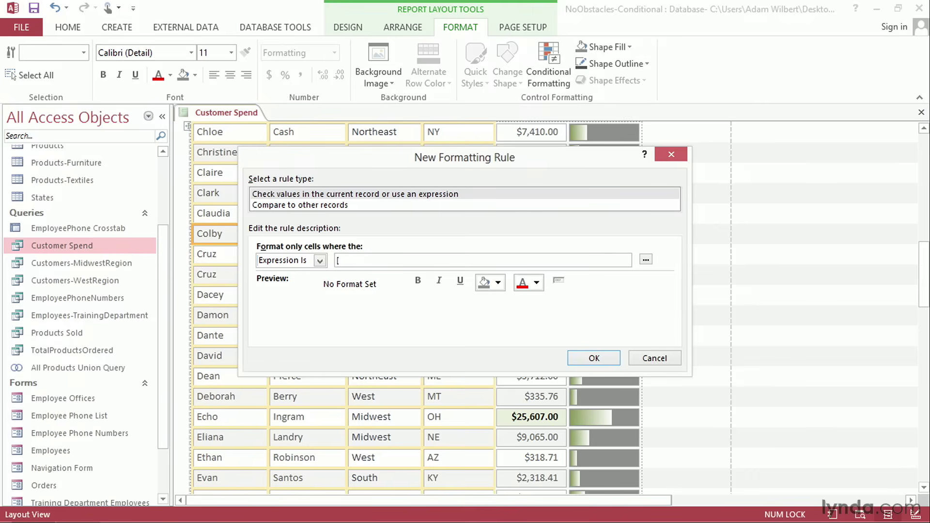
text(TotalS)
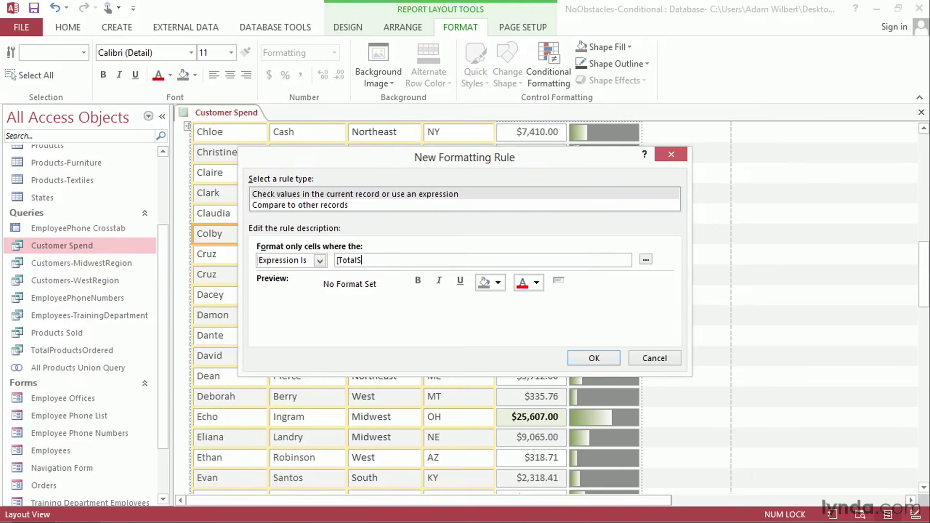
text(pend])
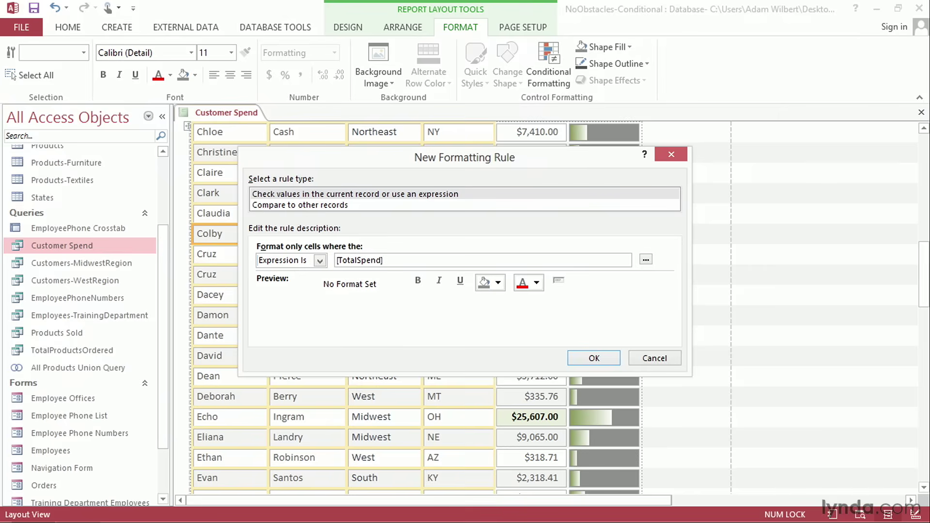
text(>)
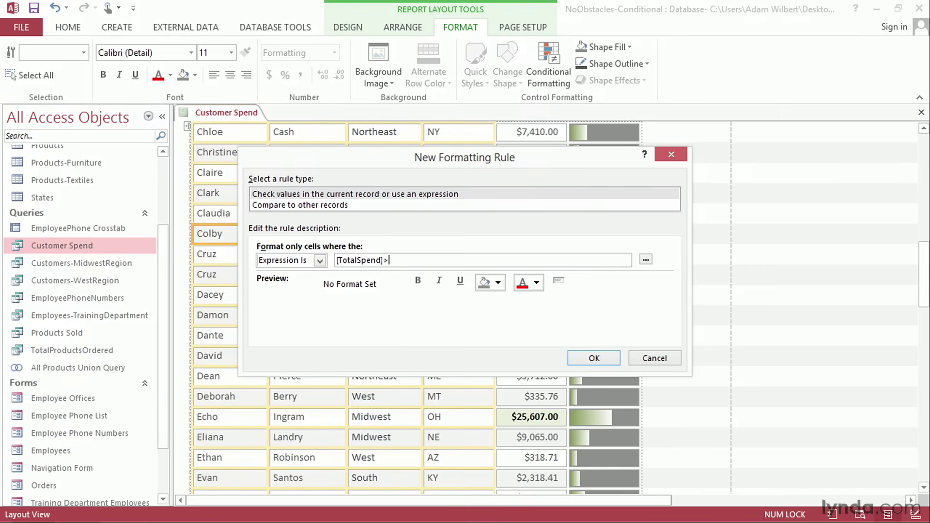
text(10000)
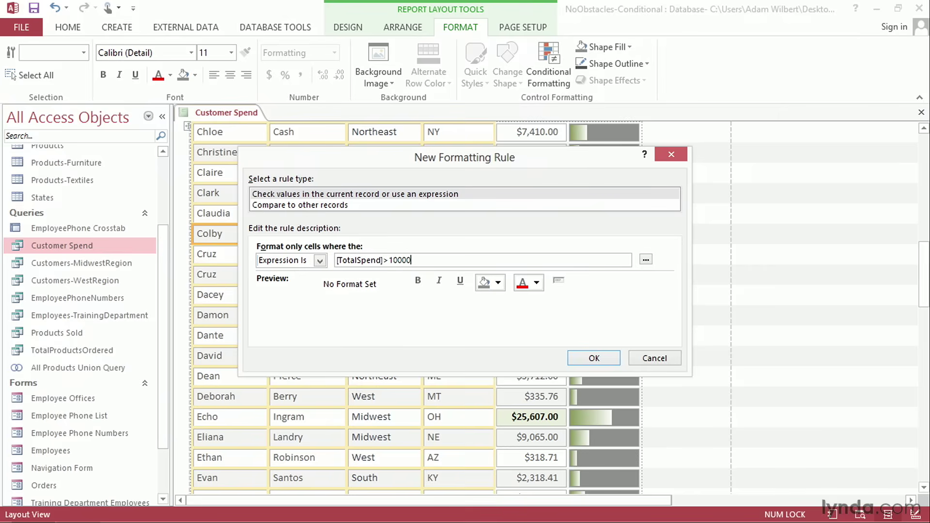
Format matching fields bold with a green fill and apply the rule to the report.
click(417, 281)
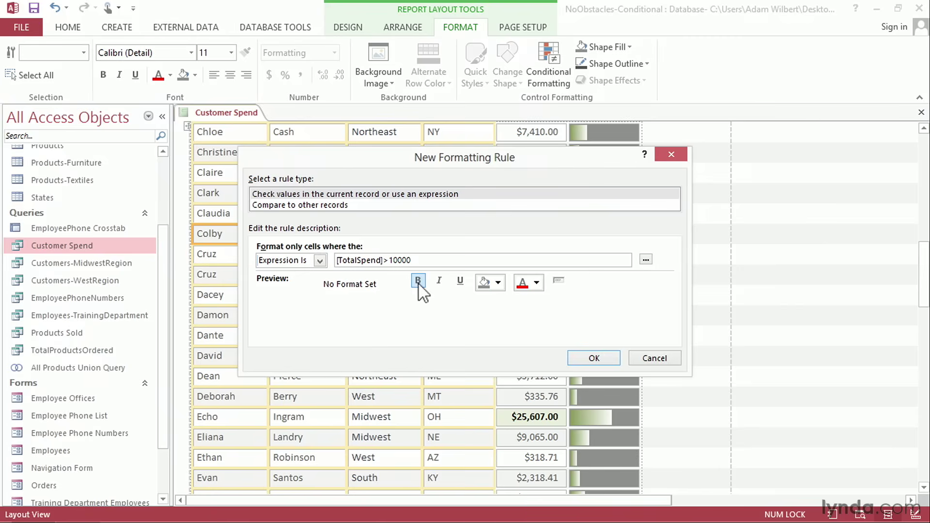
click(498, 282)
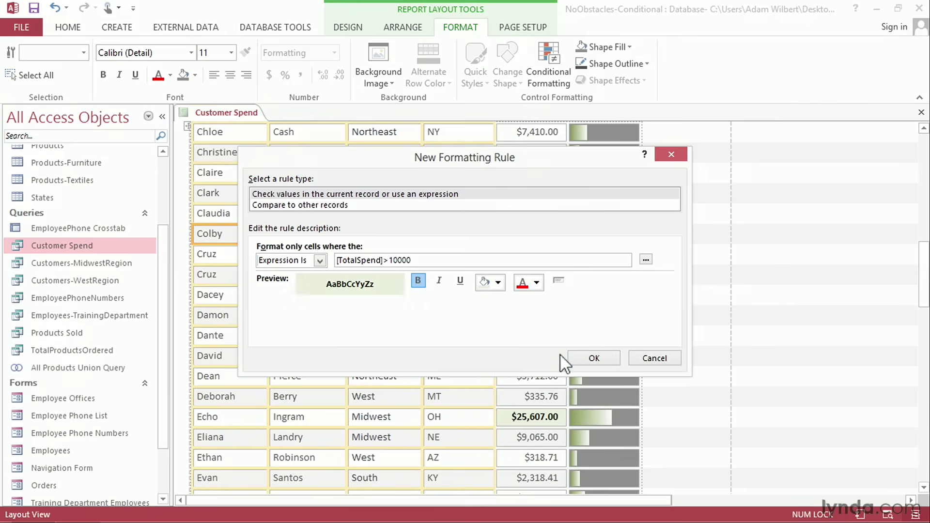
click(593, 358)
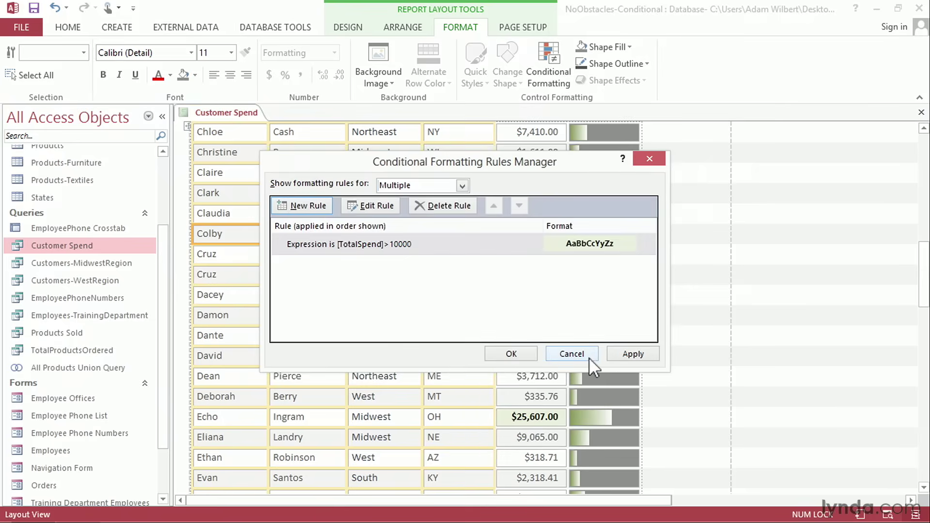
click(510, 354)
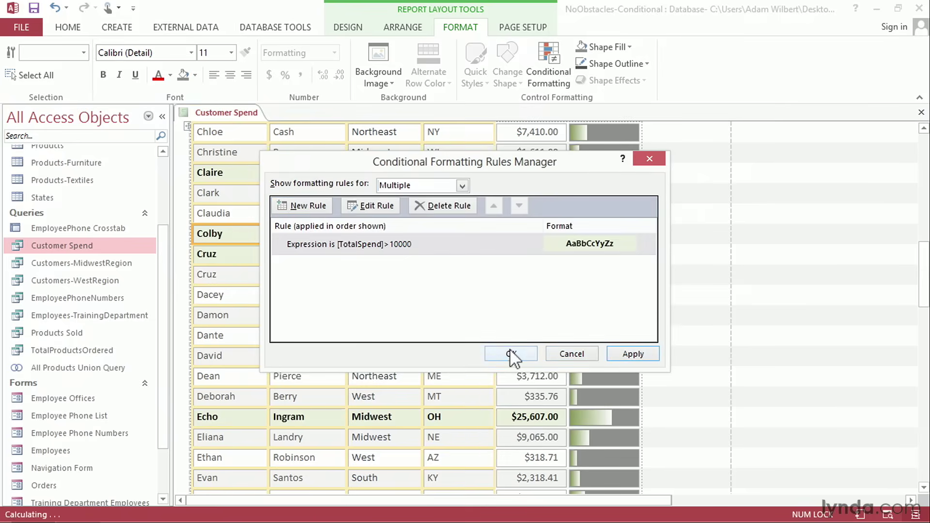
click(508, 353)
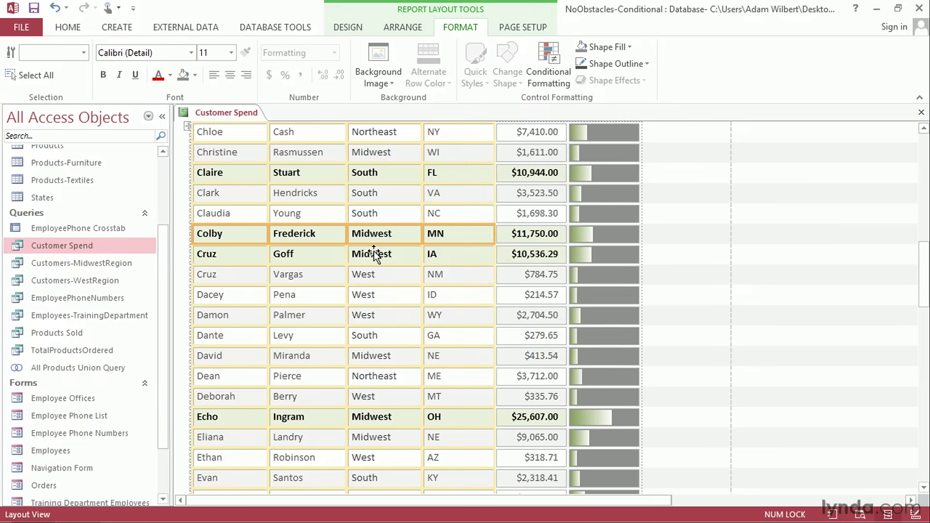
mouse_move(605, 182)
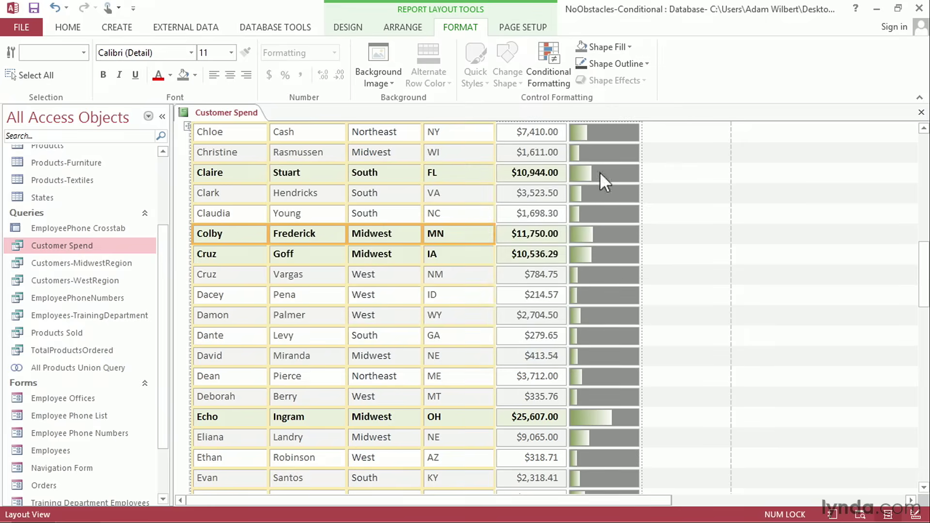
Deselect the record row and bring up the View list for the Customer Spend report.
click(532, 172)
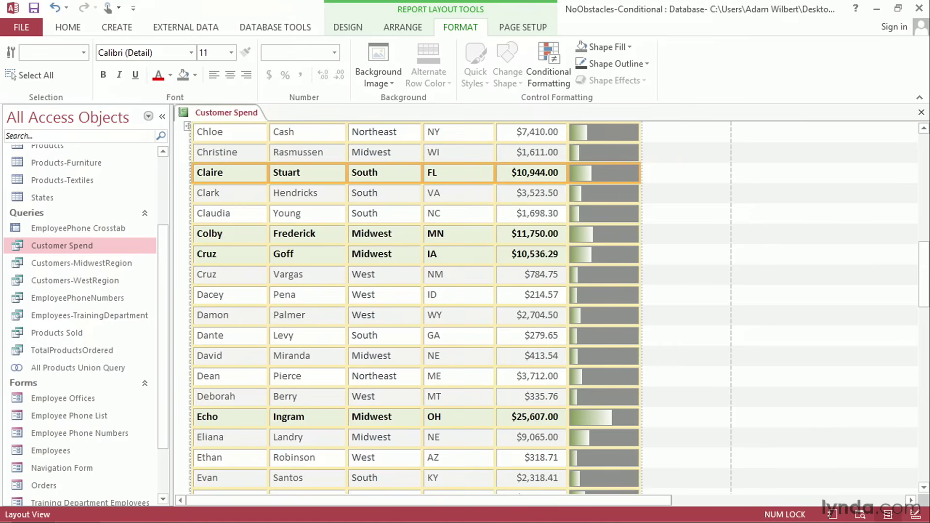
click(617, 64)
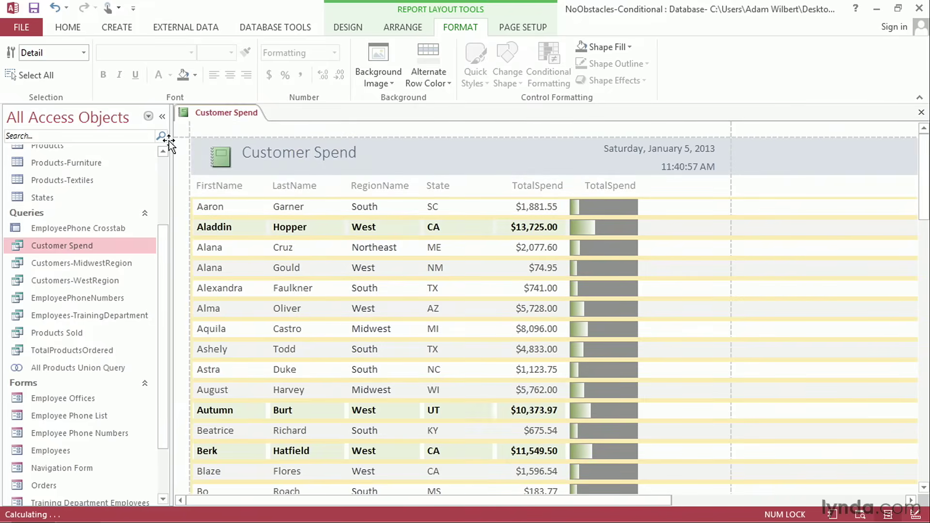
click(18, 59)
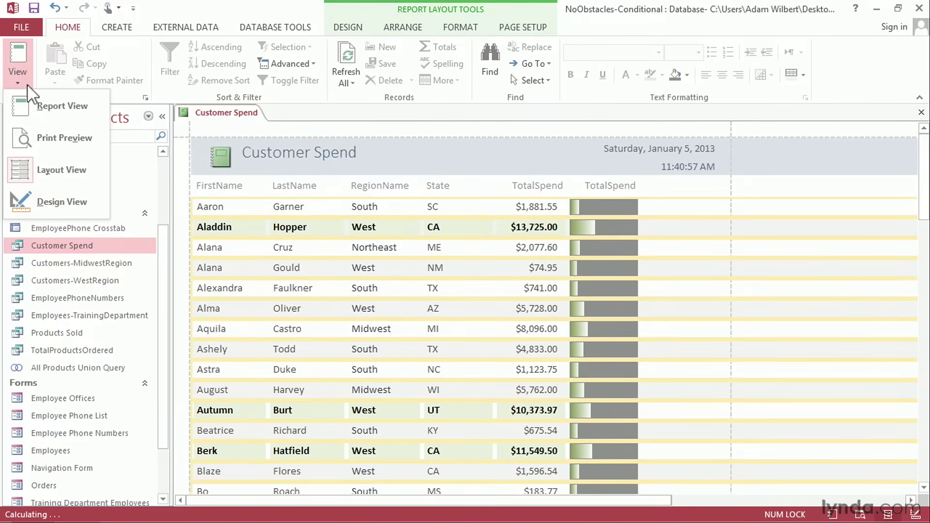
Switch the Customer Spend report to Print Preview.
click(67, 137)
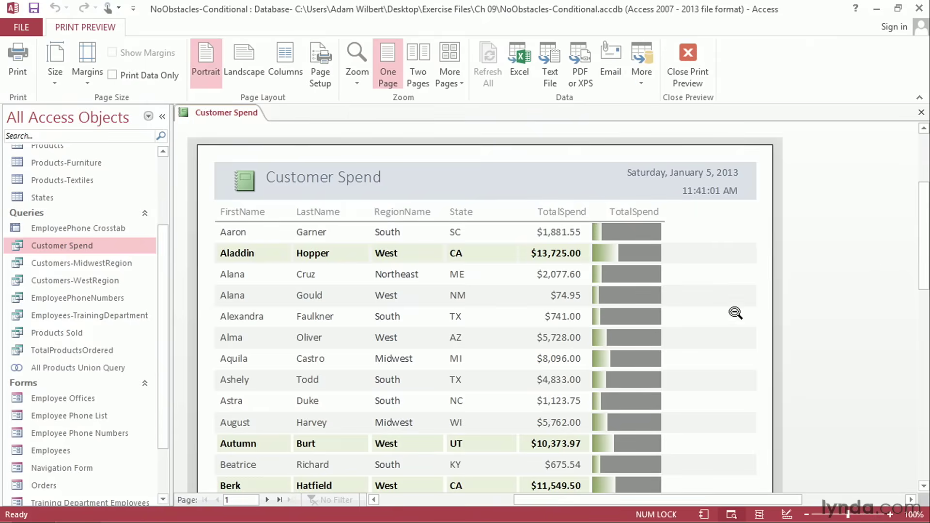
mouse_move(698, 330)
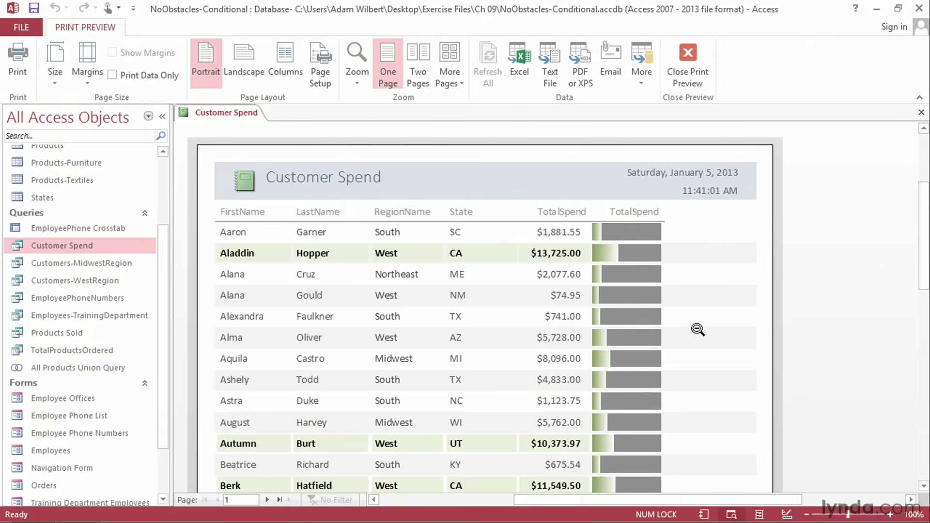